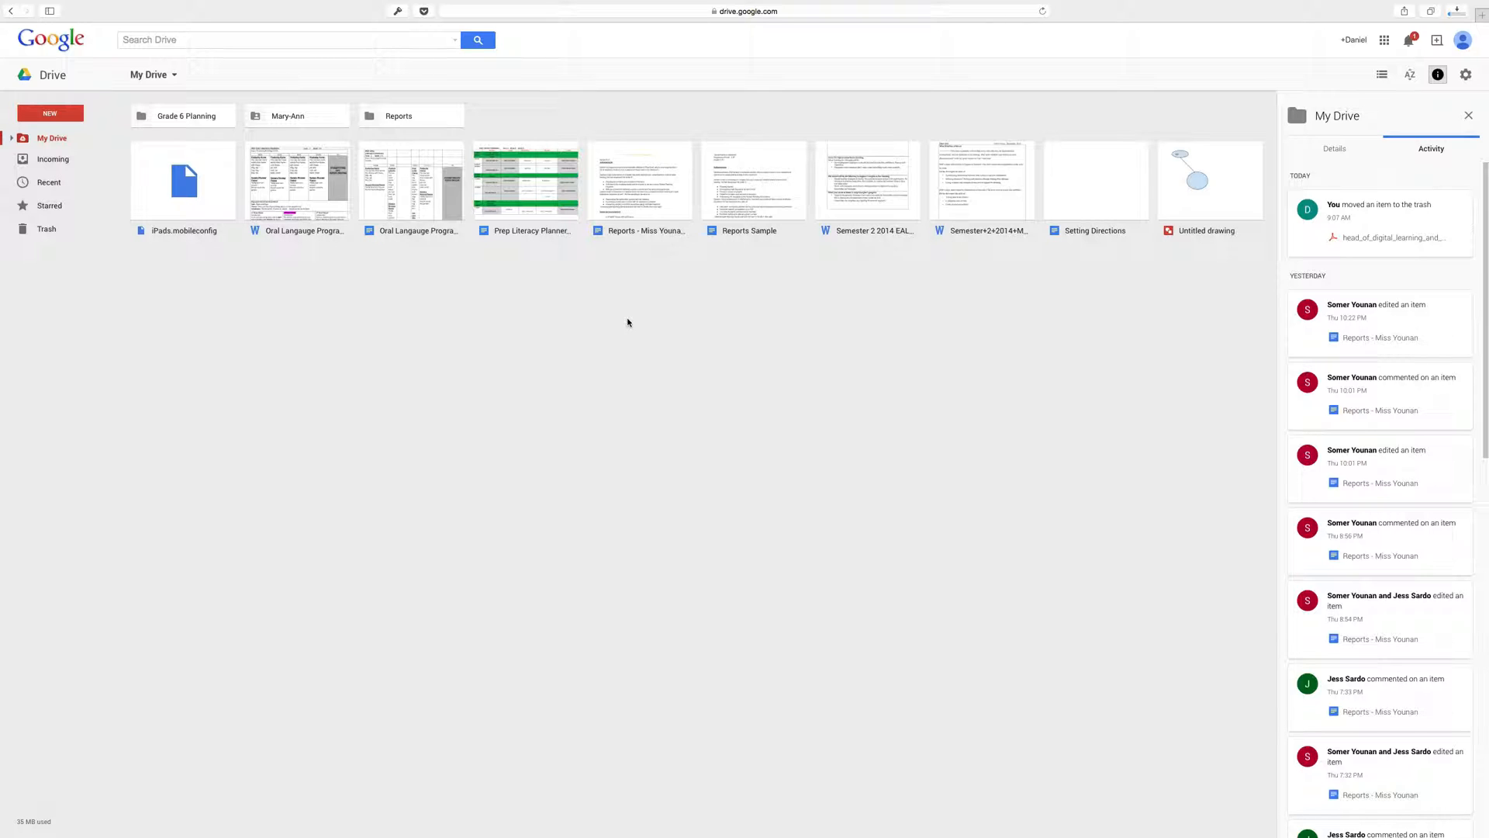
pyautogui.moveTo(624, 318)
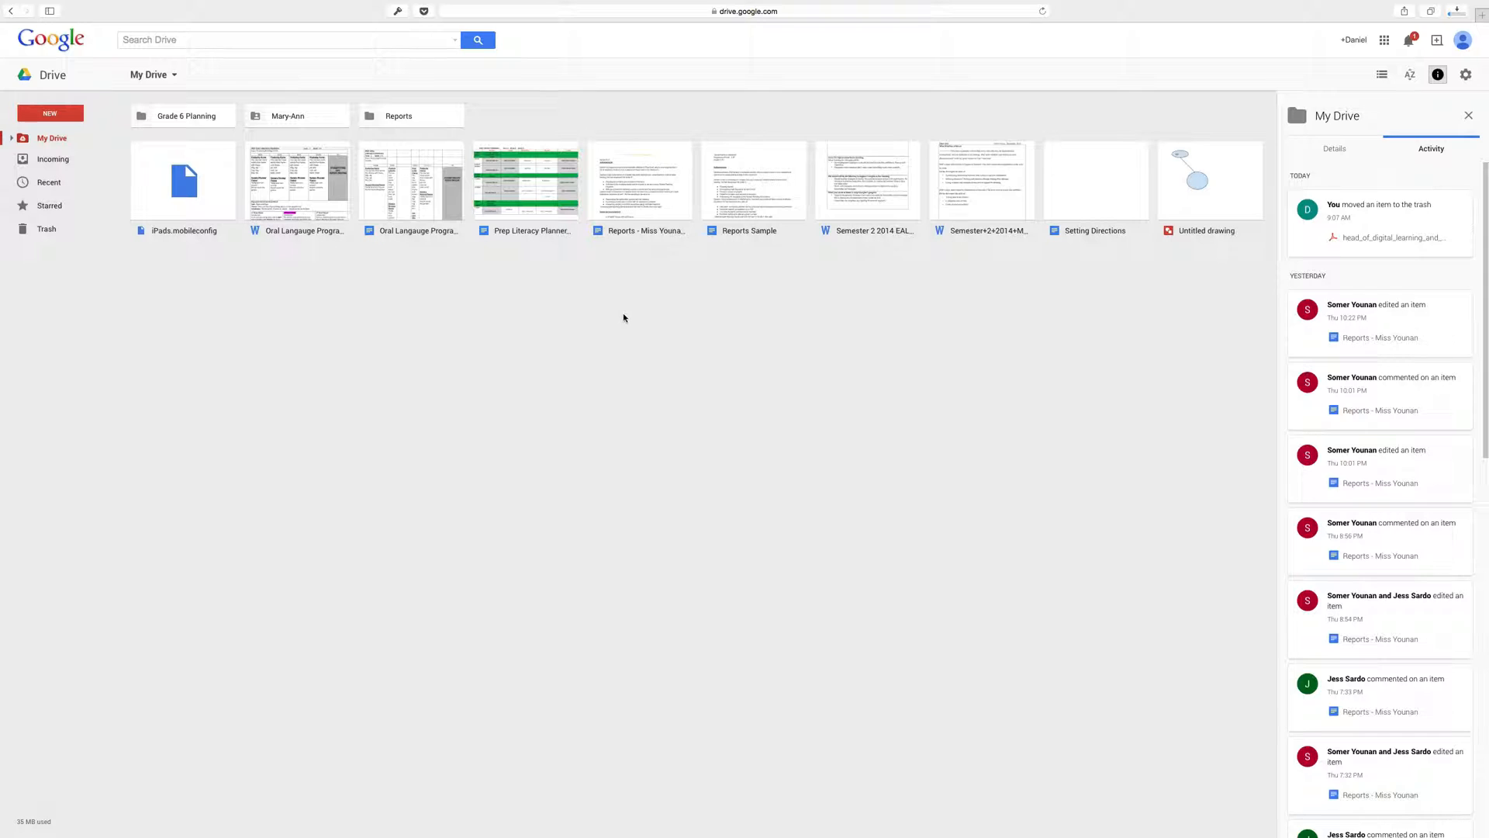
pyautogui.moveTo(436, 409)
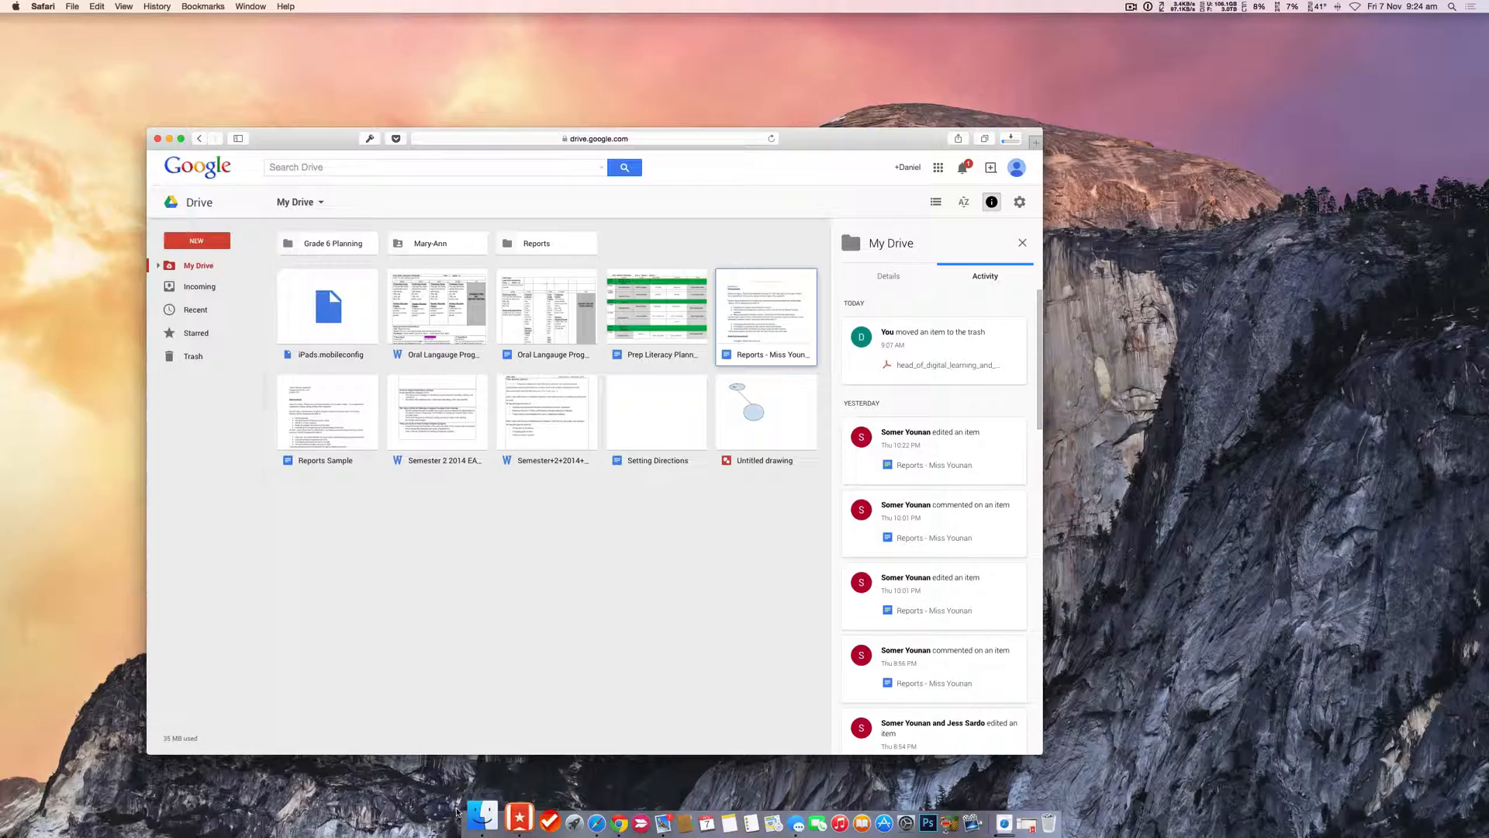
# Bring up the Finder window with the WEEK 5 folder holding the Office files
pyautogui.click(481, 813)
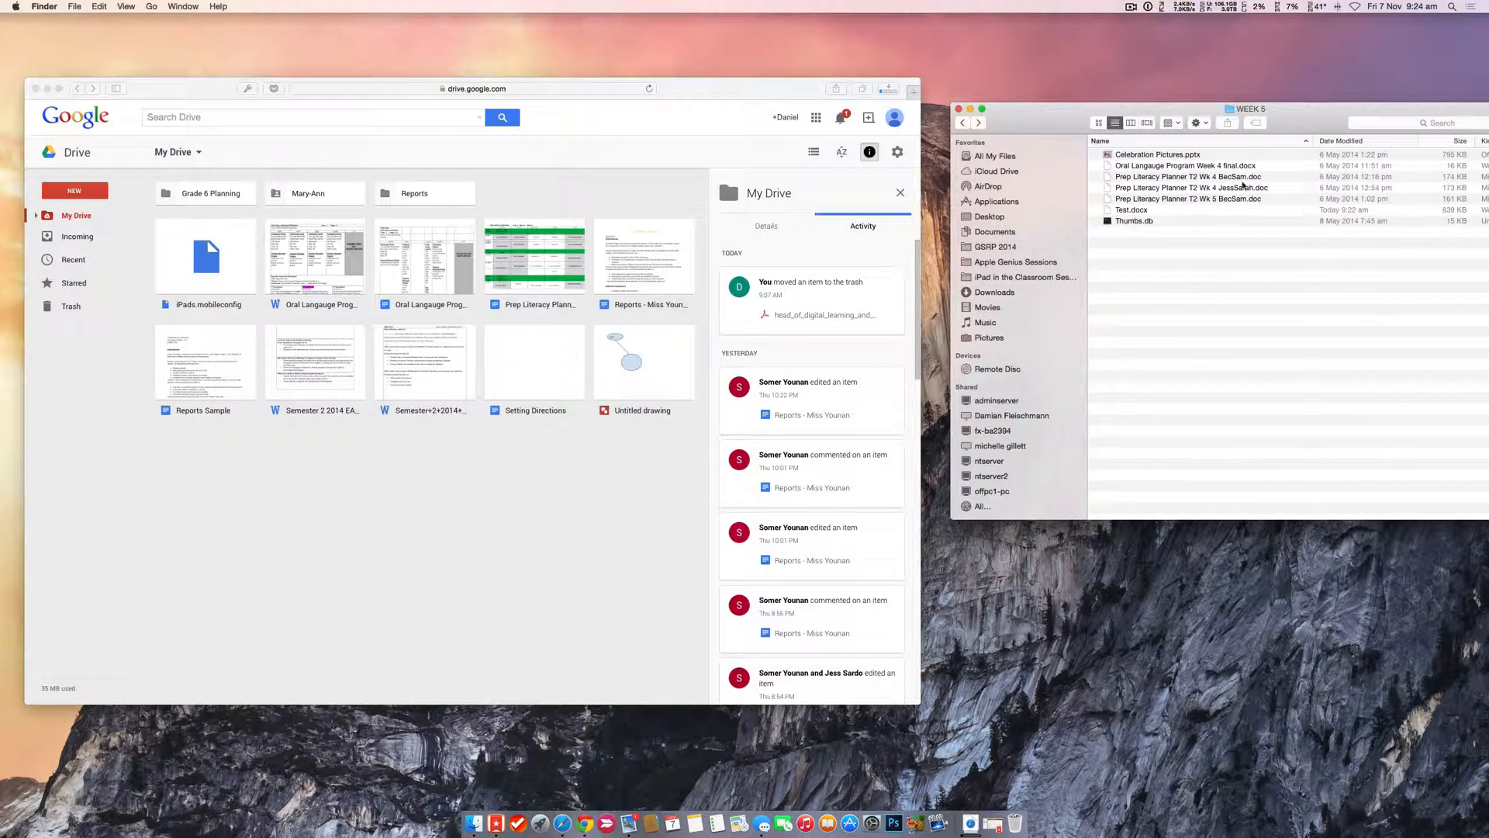
# Select Celebration Pictures.pptx, the Prep Literacy Planner .doc and Test.docx for upload to My Drive
pyautogui.click(1129, 209)
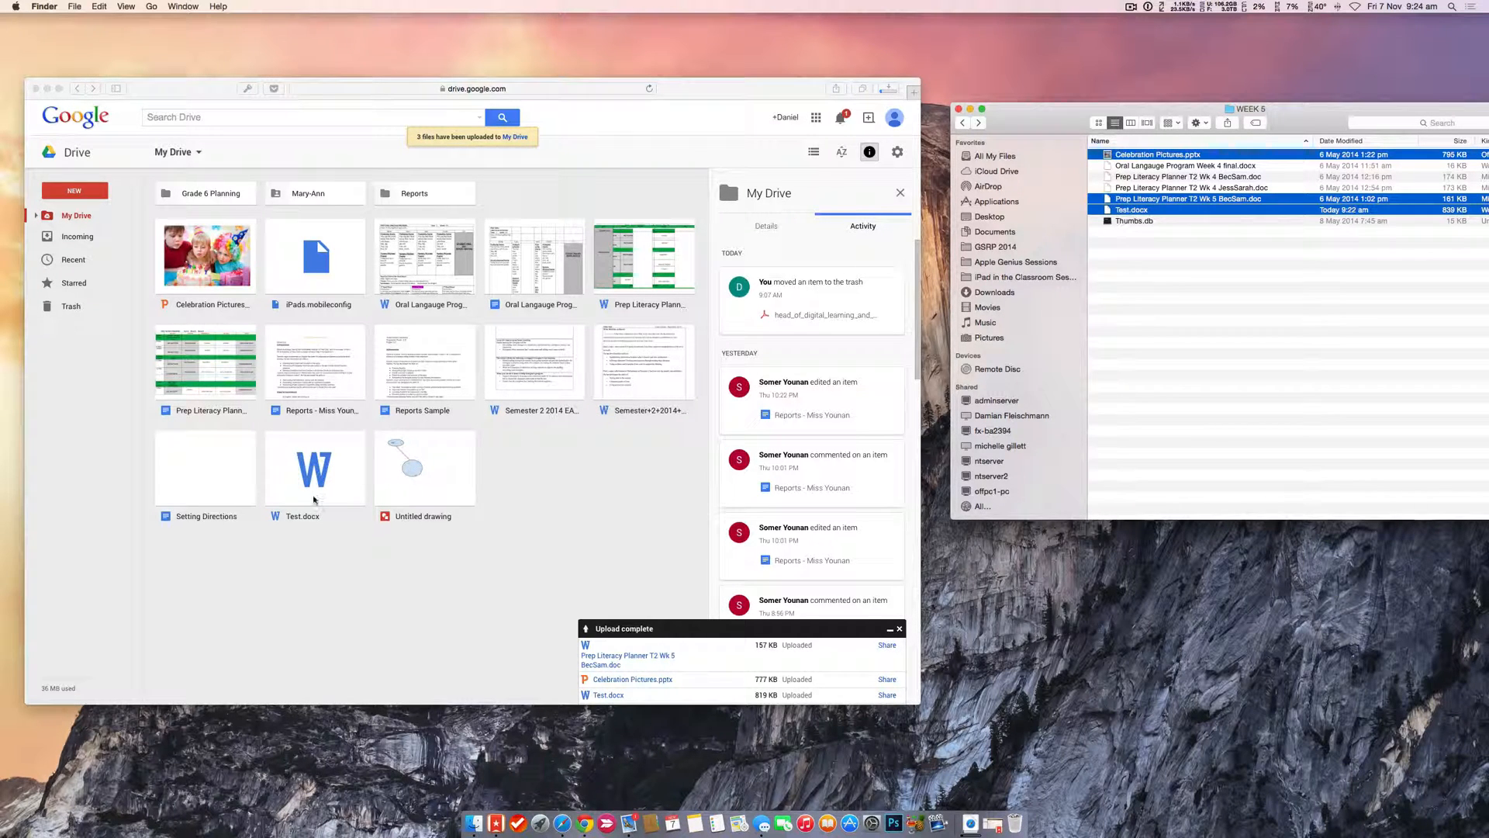
pyautogui.moveTo(634, 277)
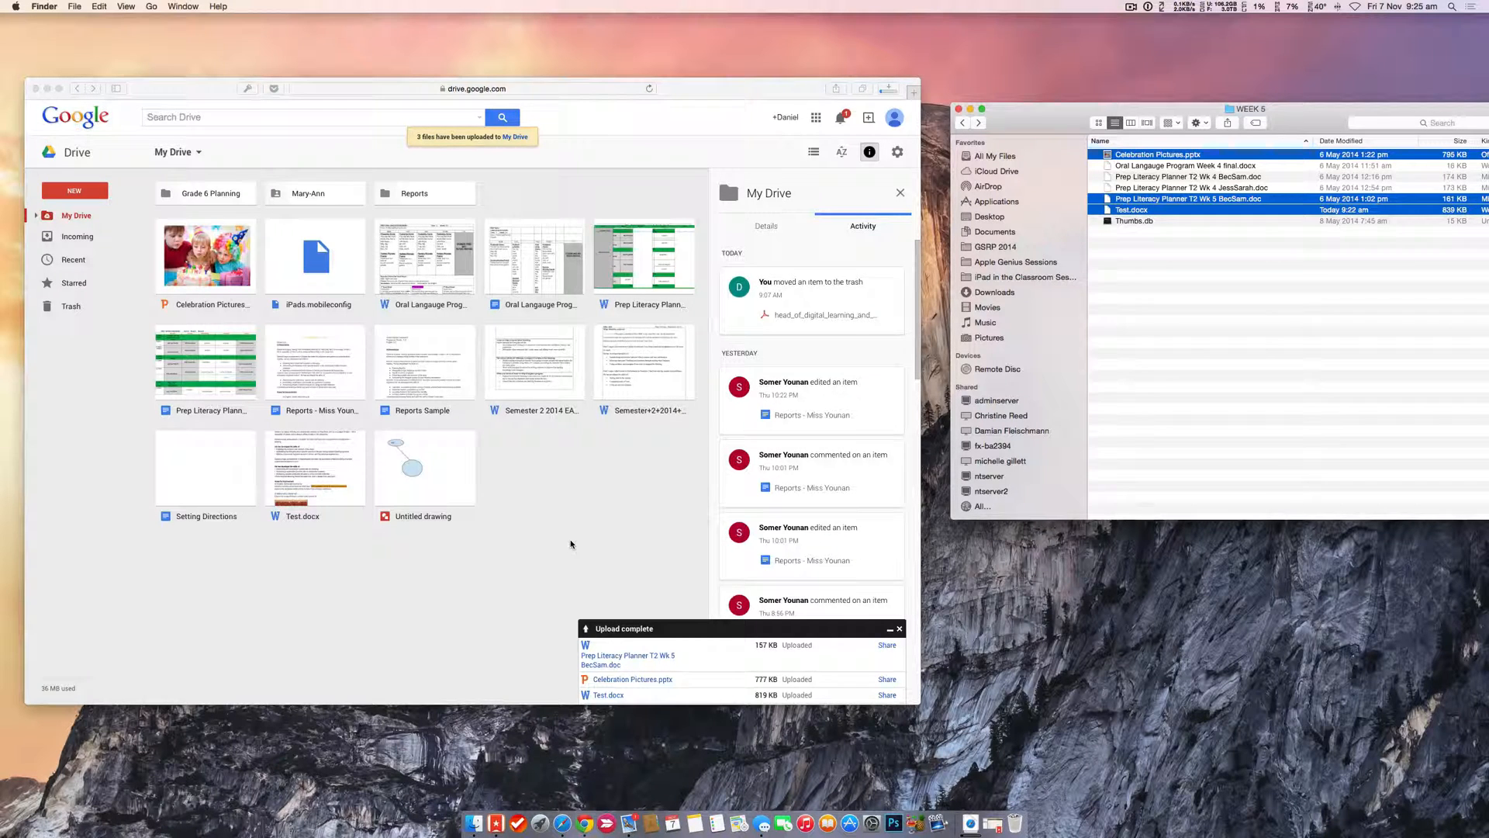
# Open Test.docx with Google Docs from its context menu
pyautogui.rightClick(315, 467)
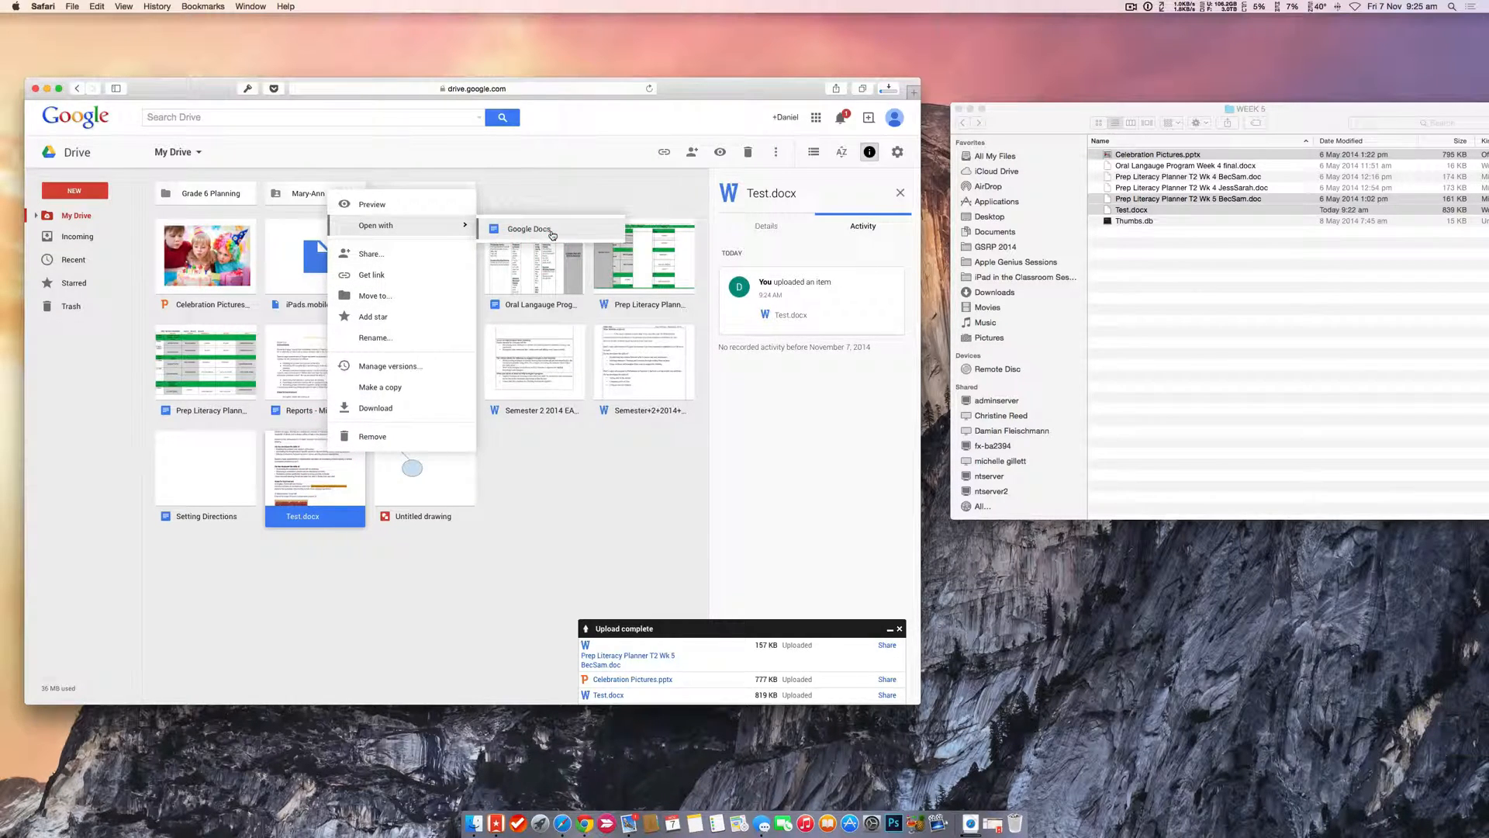
pyautogui.click(527, 230)
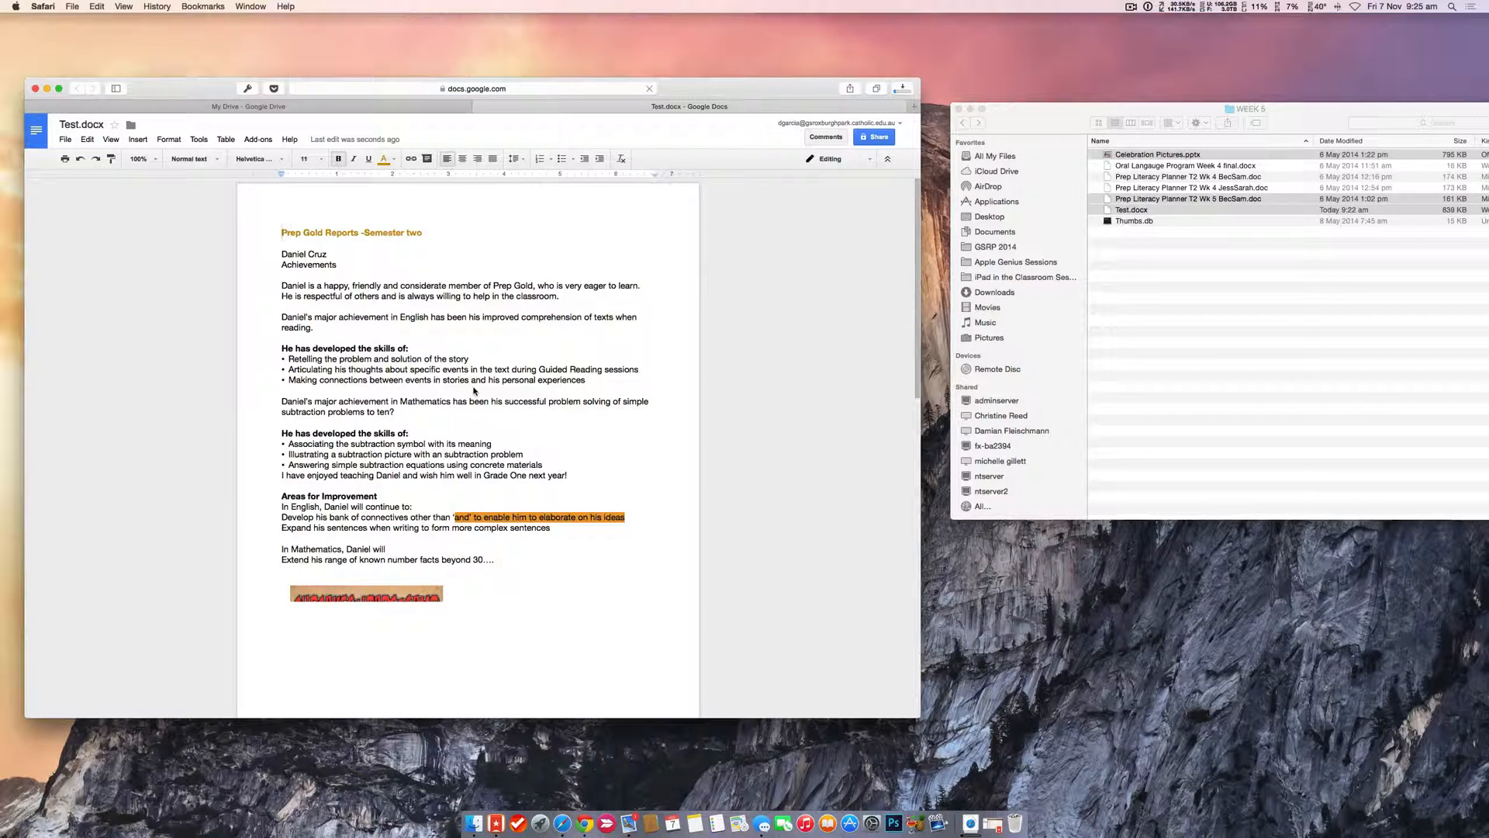
# Start renaming the report to 'Google Doc' but cancel, keeping the Test.docx title
pyautogui.scroll(-3)
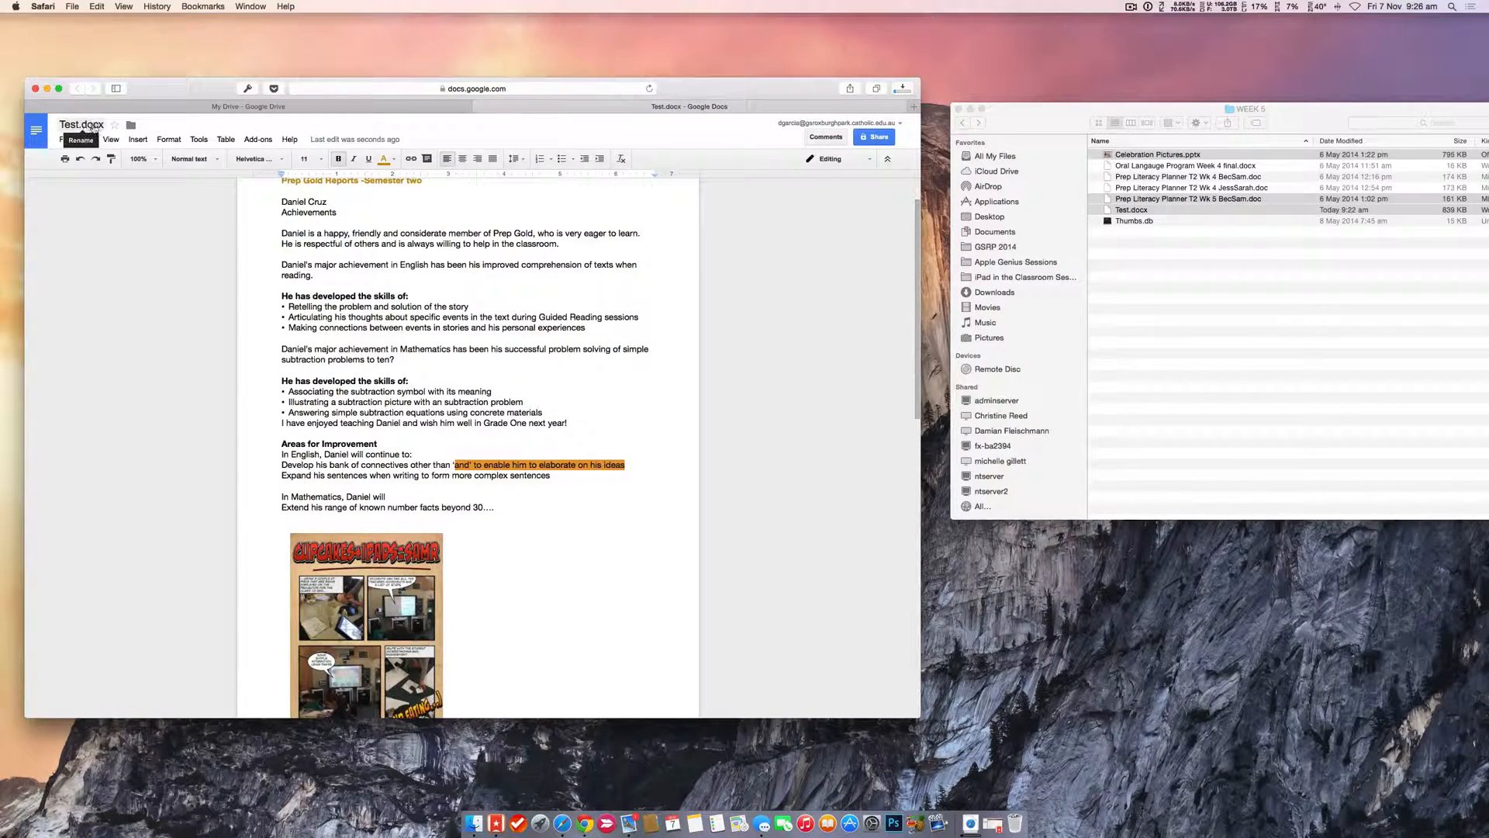
pyautogui.click(77, 124)
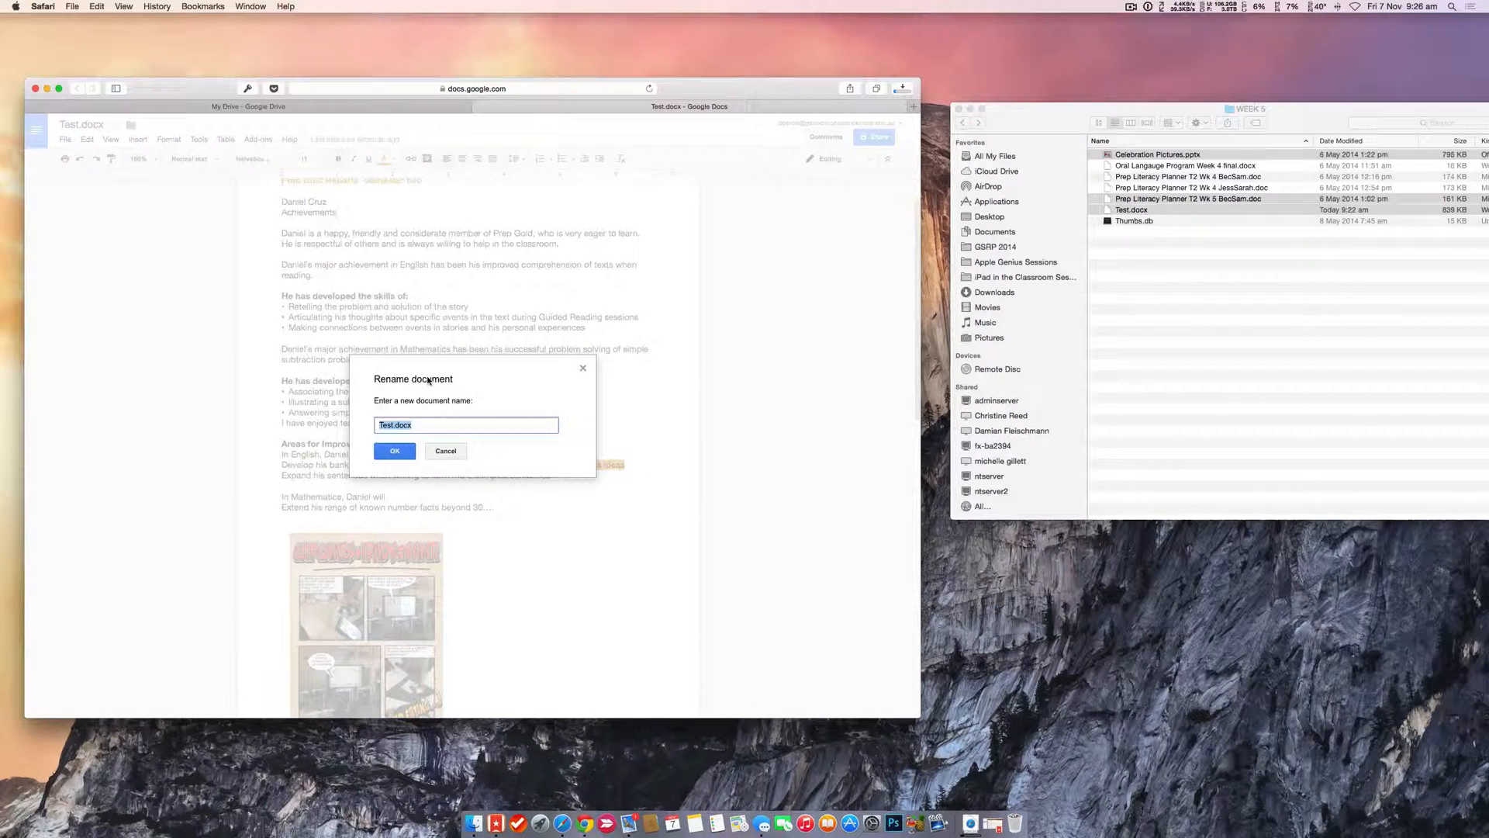
pyautogui.write('Google Docs')
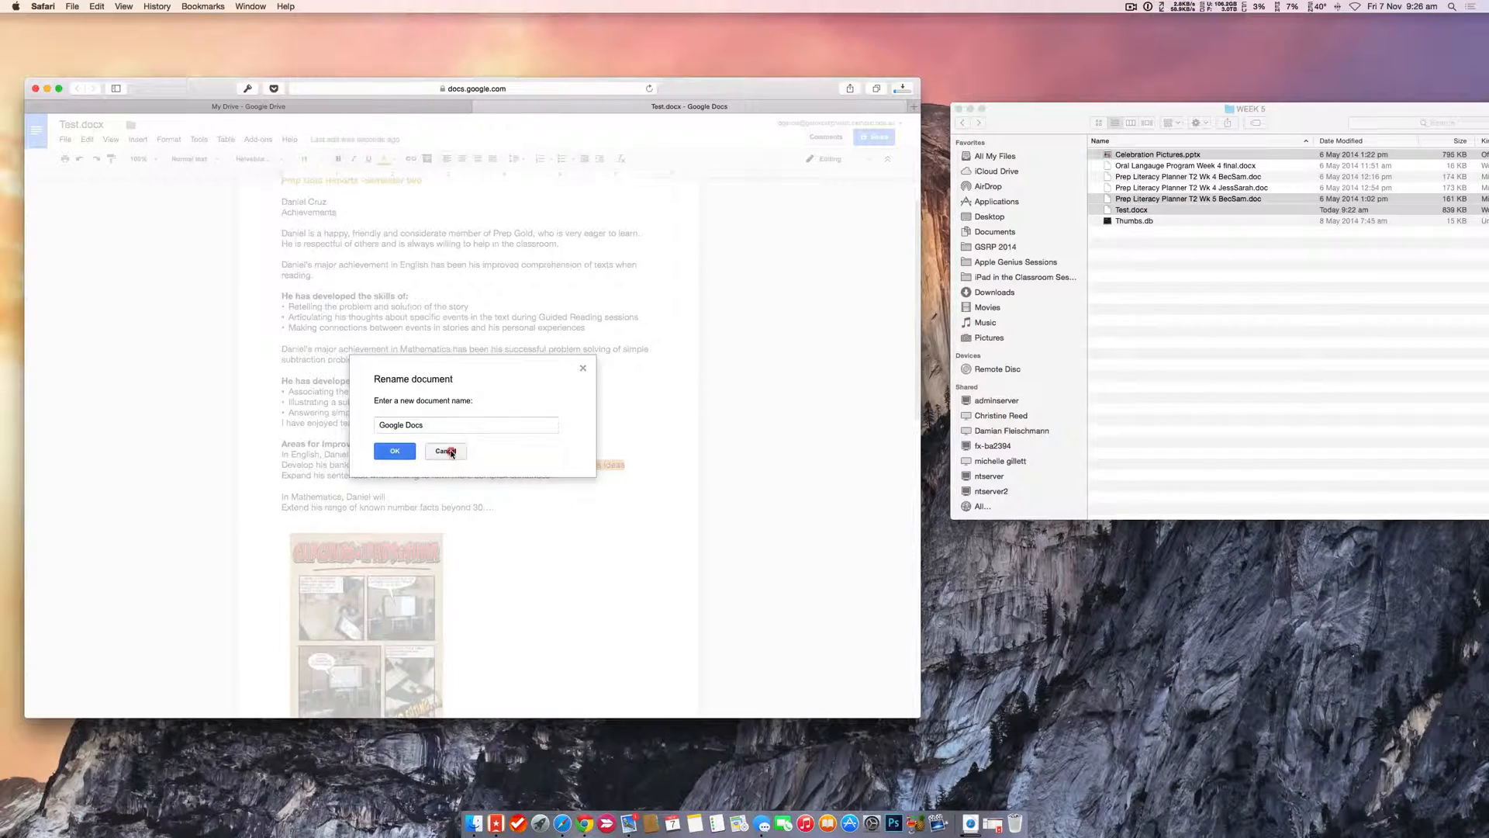
pyautogui.click(446, 450)
pyautogui.write('Stuff')
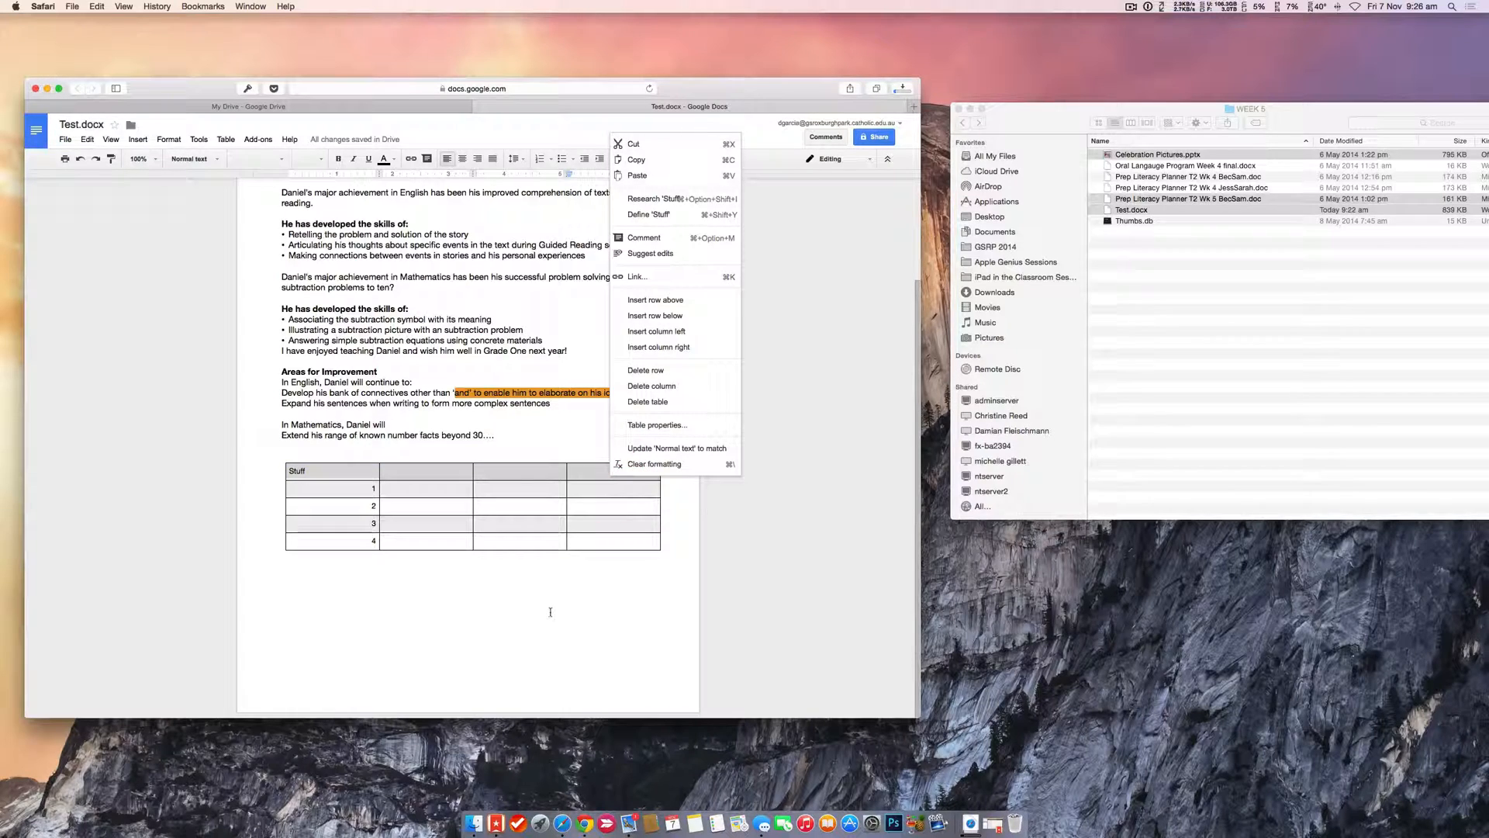
pyautogui.click(282, 613)
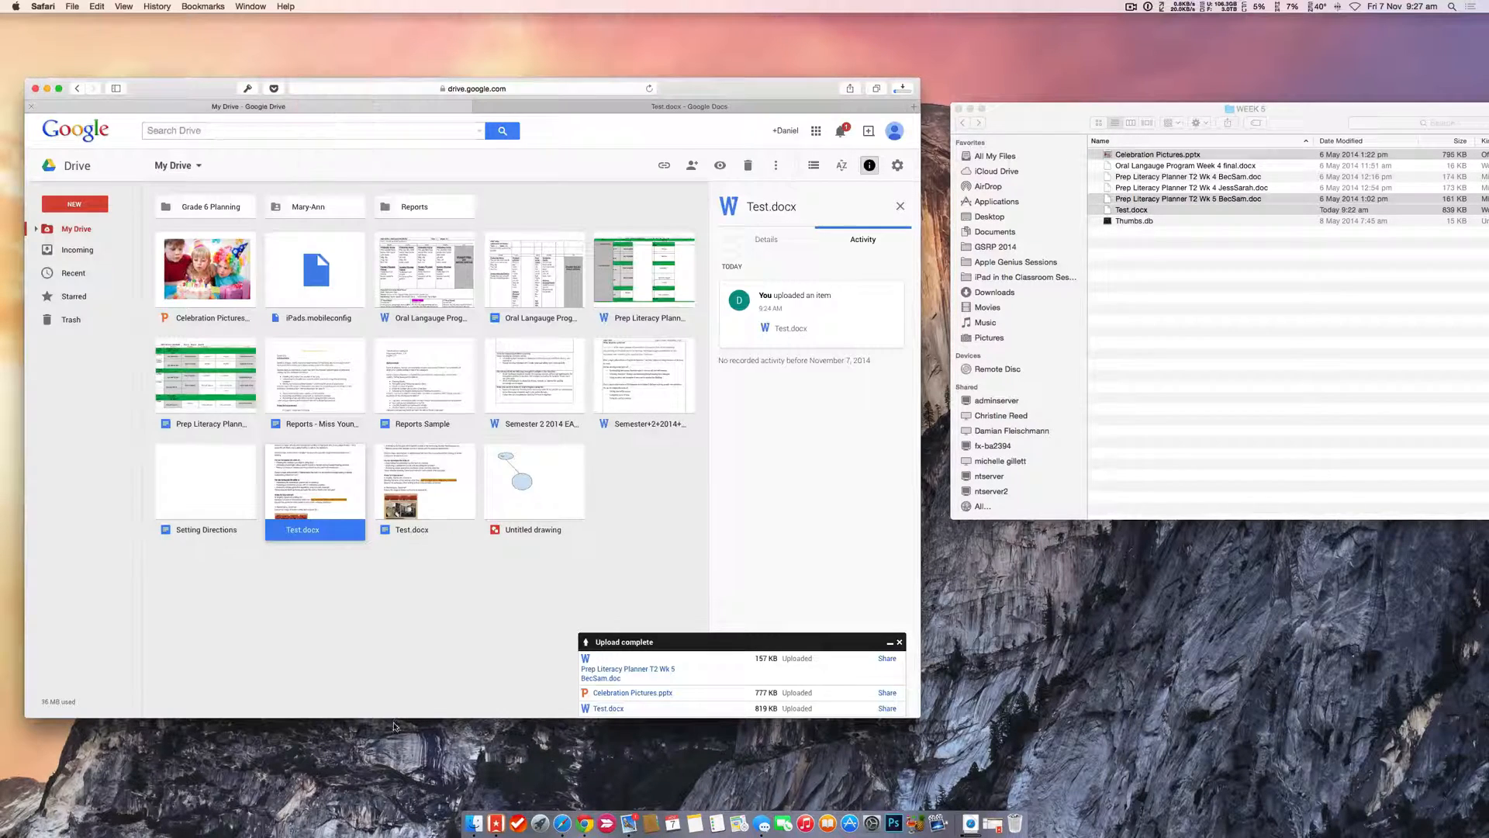
pyautogui.moveTo(622, 453)
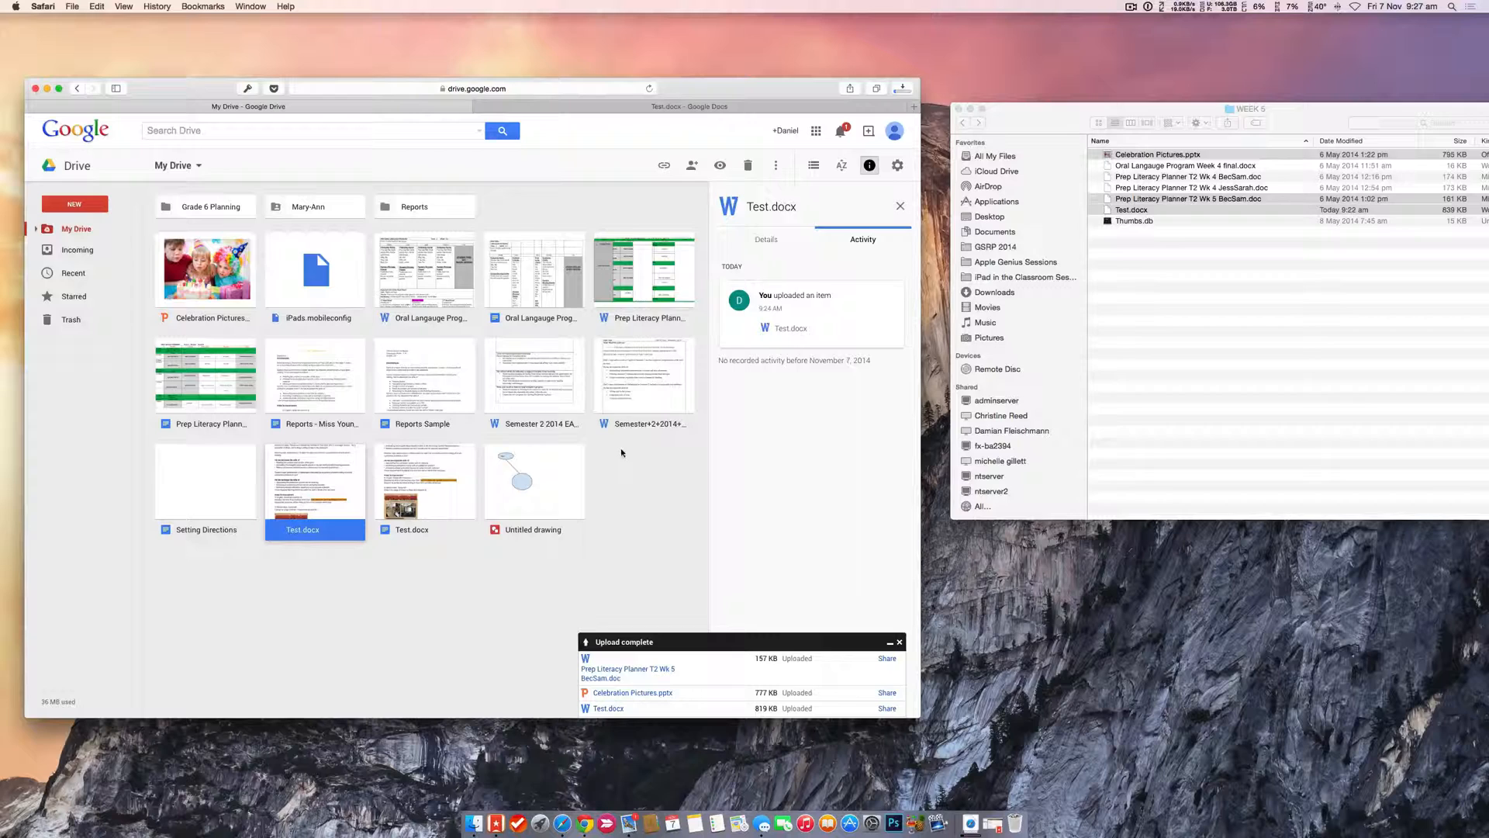
# Remove the original Word Test.docx, keeping only the Google Docs version
pyautogui.click(622, 453)
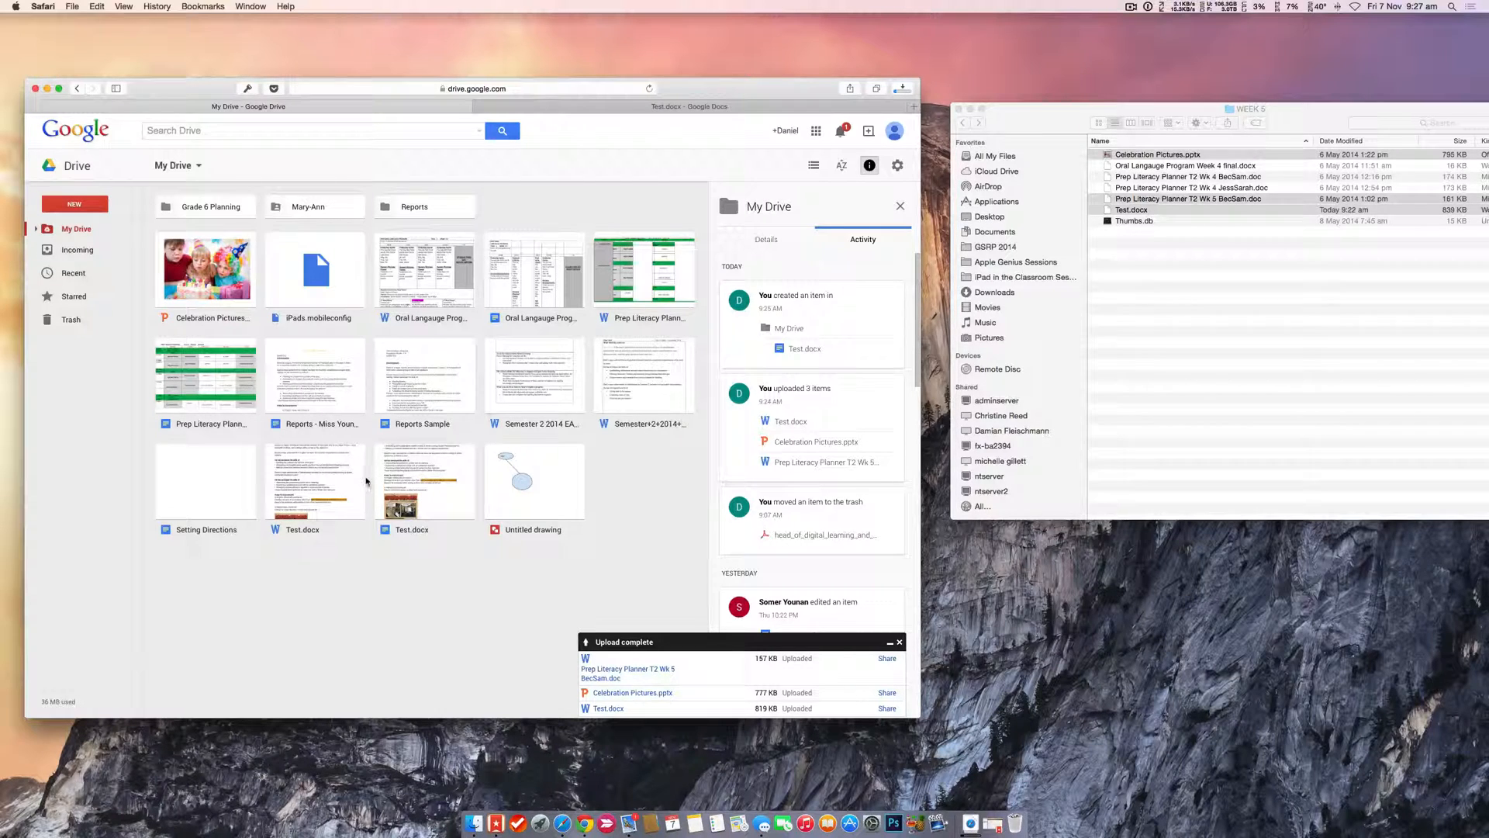
pyautogui.rightClick(315, 481)
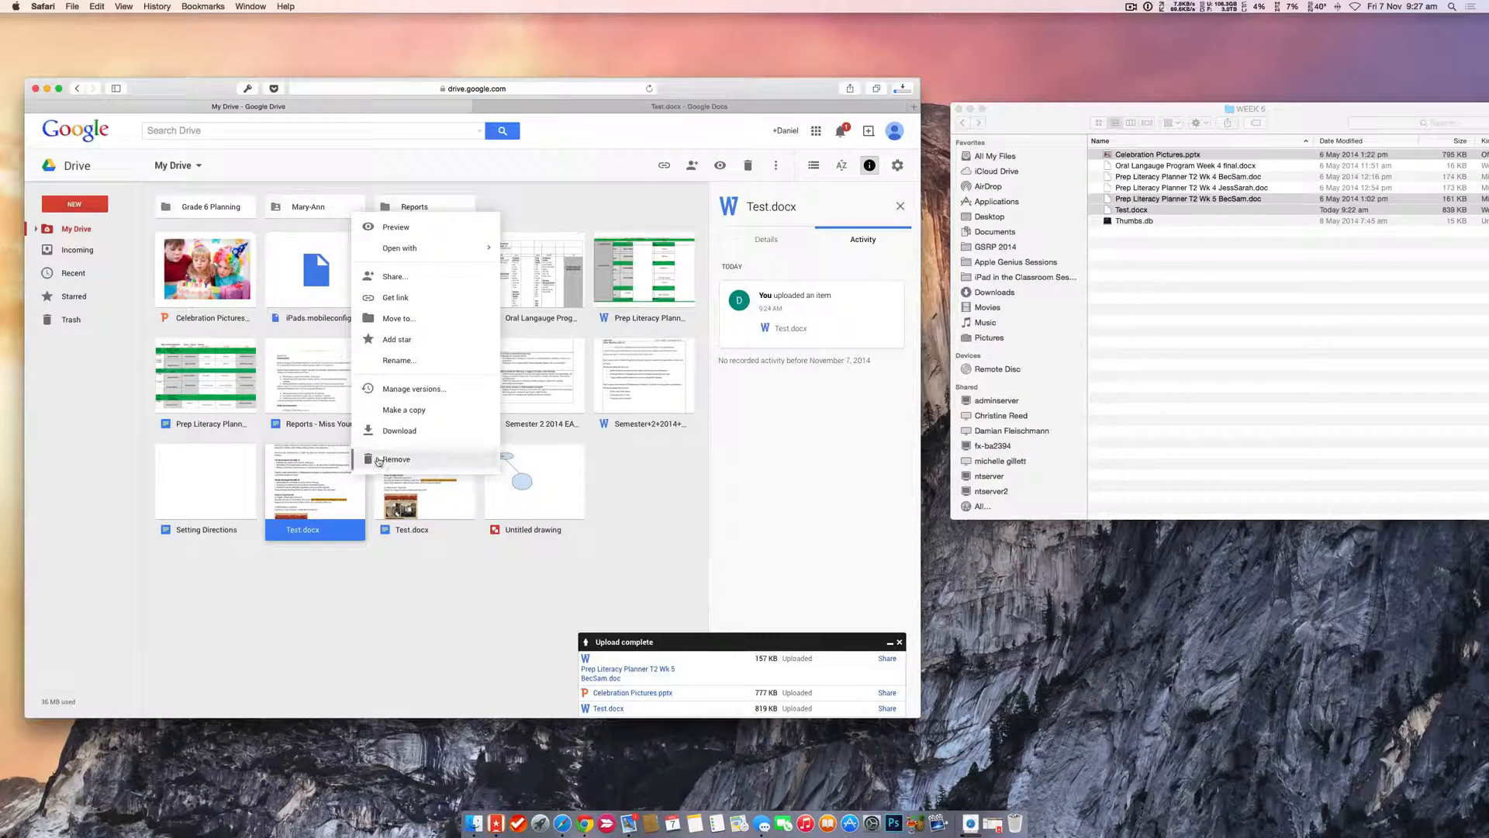
pyautogui.click(394, 459)
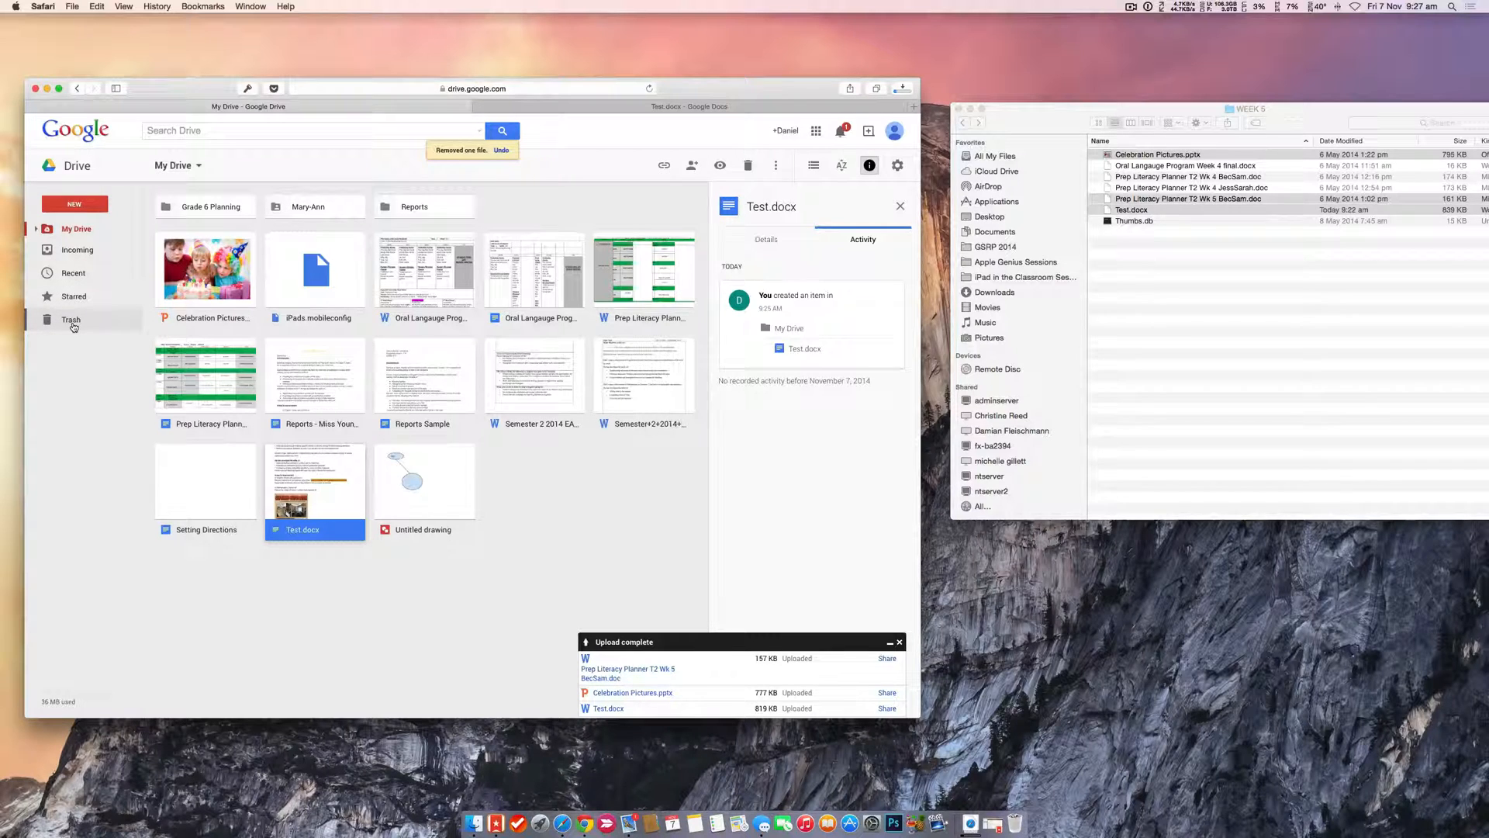
pyautogui.moveTo(72, 321)
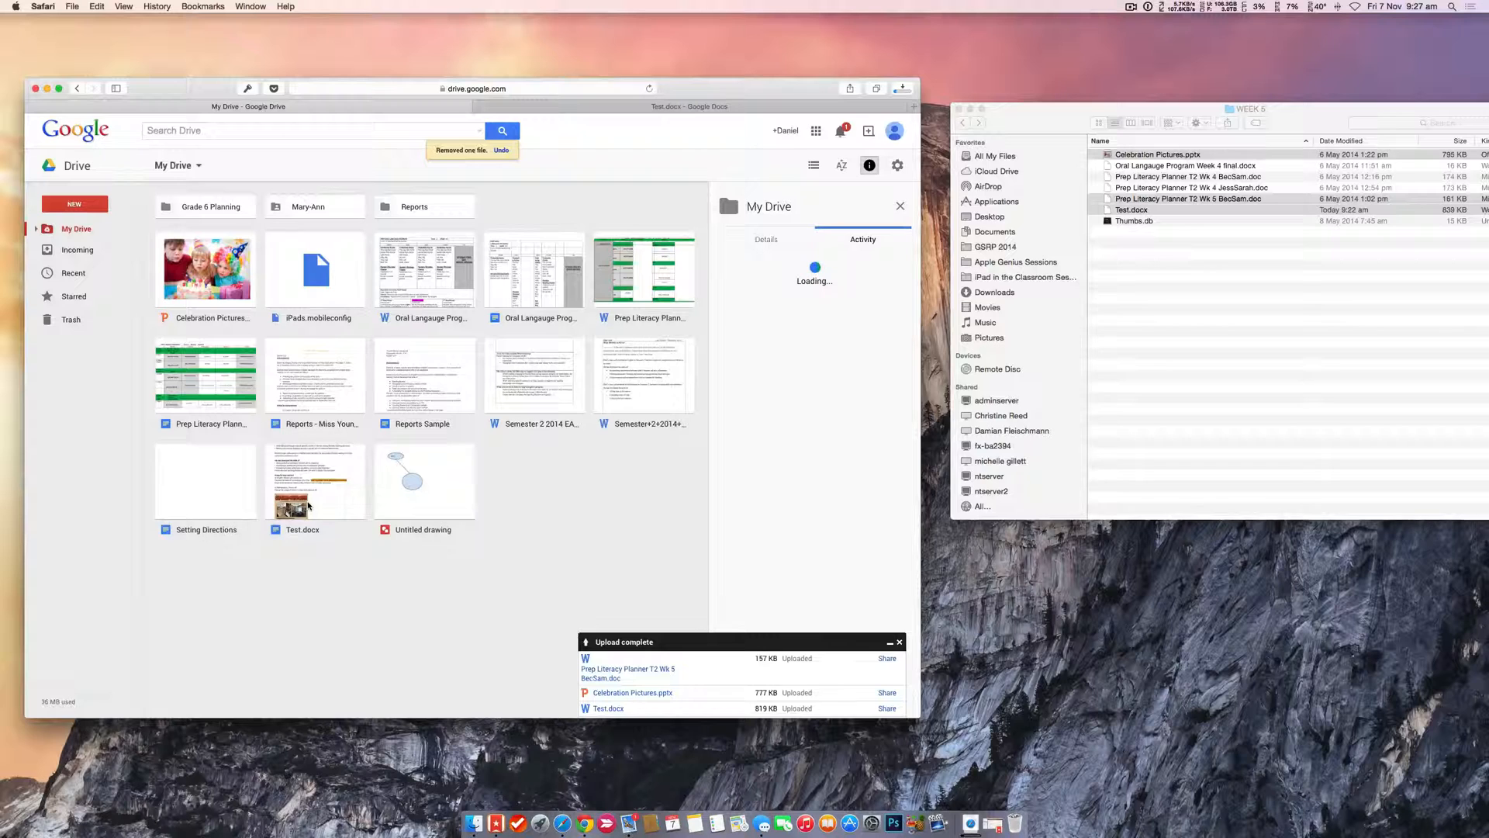
# Select the Word Prep Literacy Planner T2 Wk 5 BecSam.doc and bring up its actions for opening with Google Docs
pyautogui.click(315, 483)
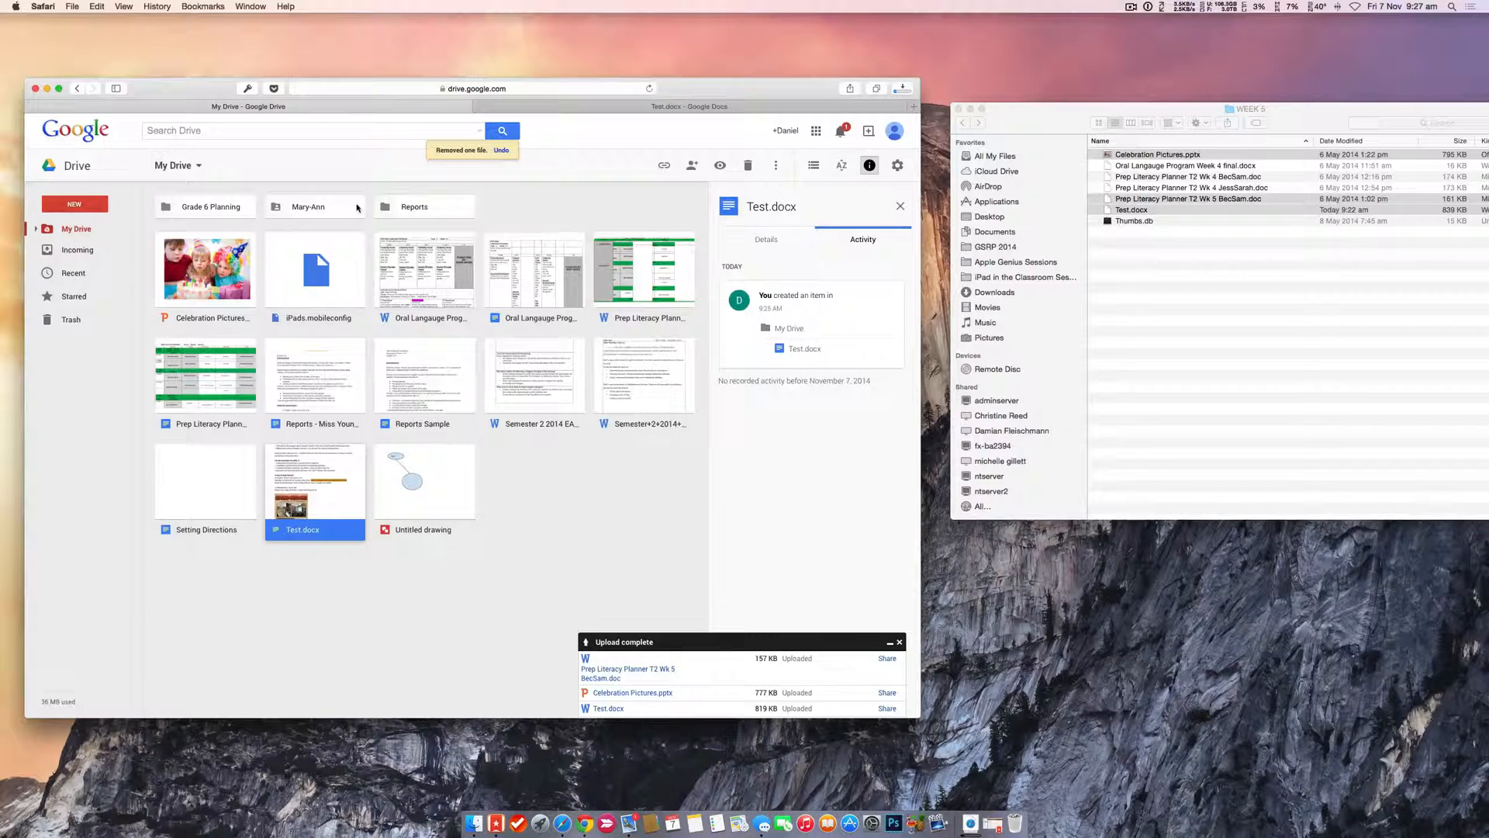
pyautogui.click(644, 267)
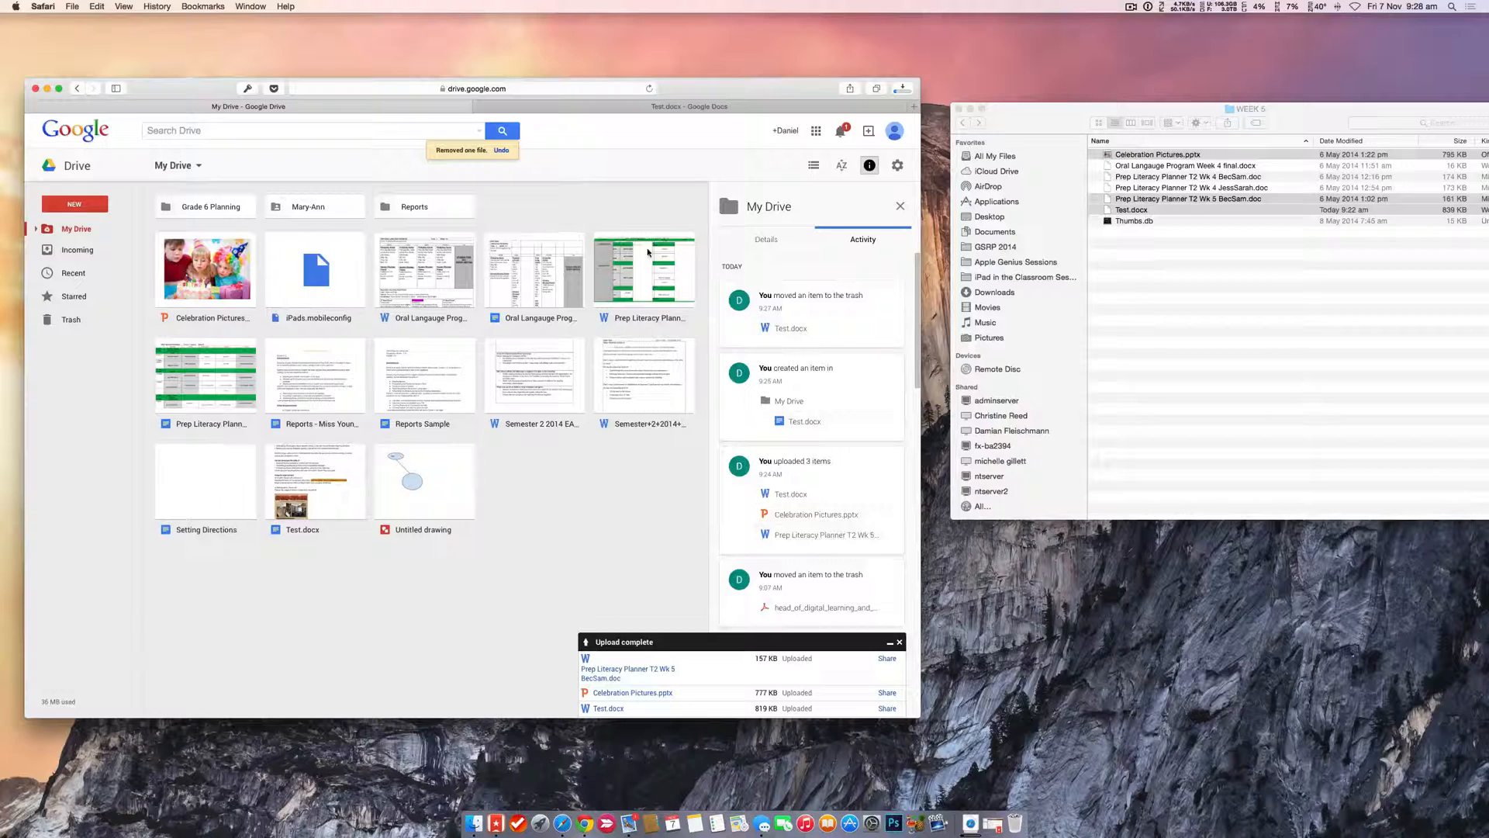
pyautogui.click(644, 266)
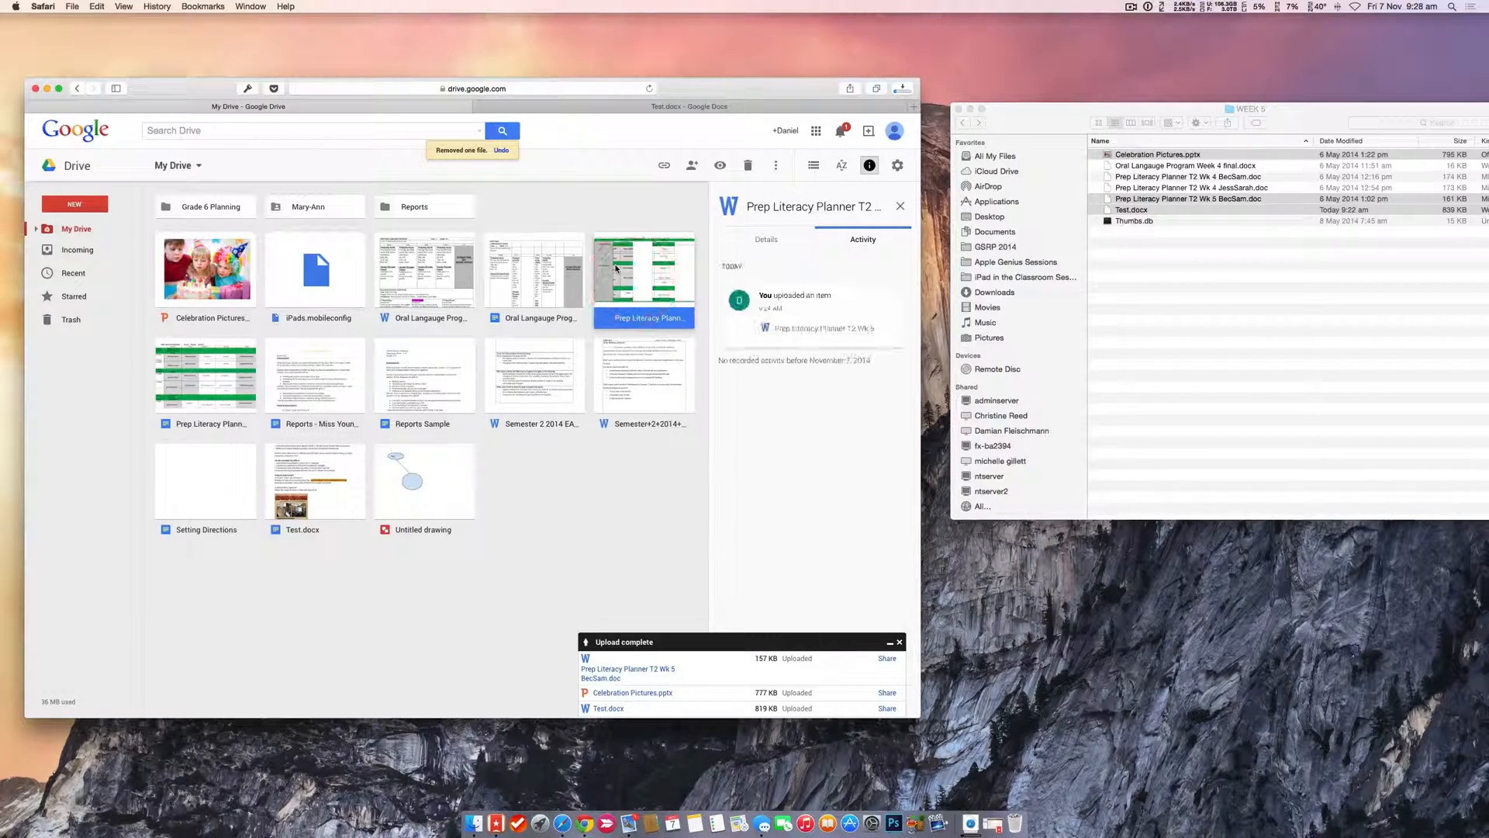
pyautogui.rightClick(643, 267)
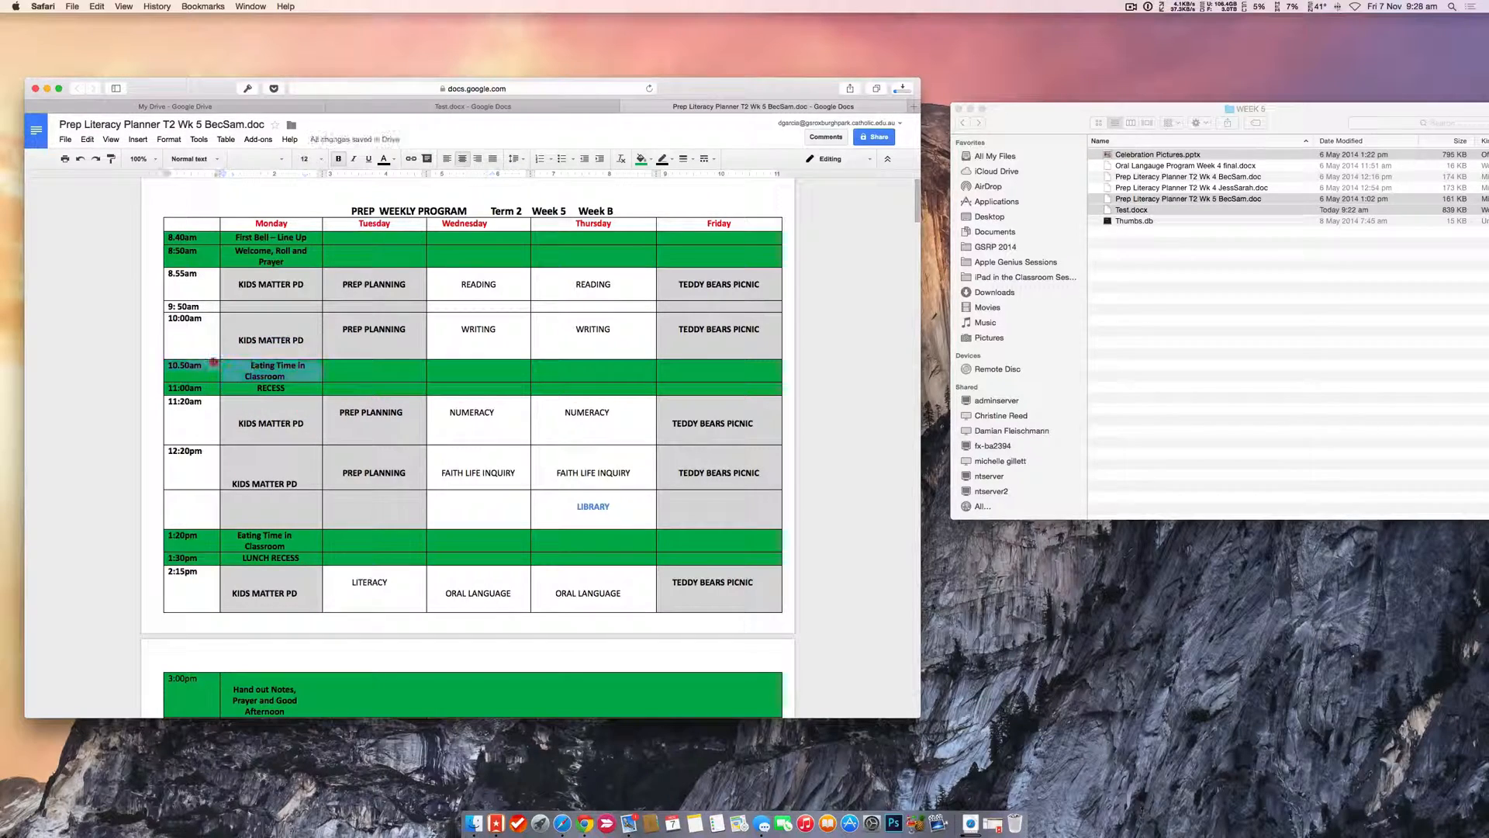
# Scroll through the converted planner timetable and return to the My Drive file list
pyautogui.scroll(-3)
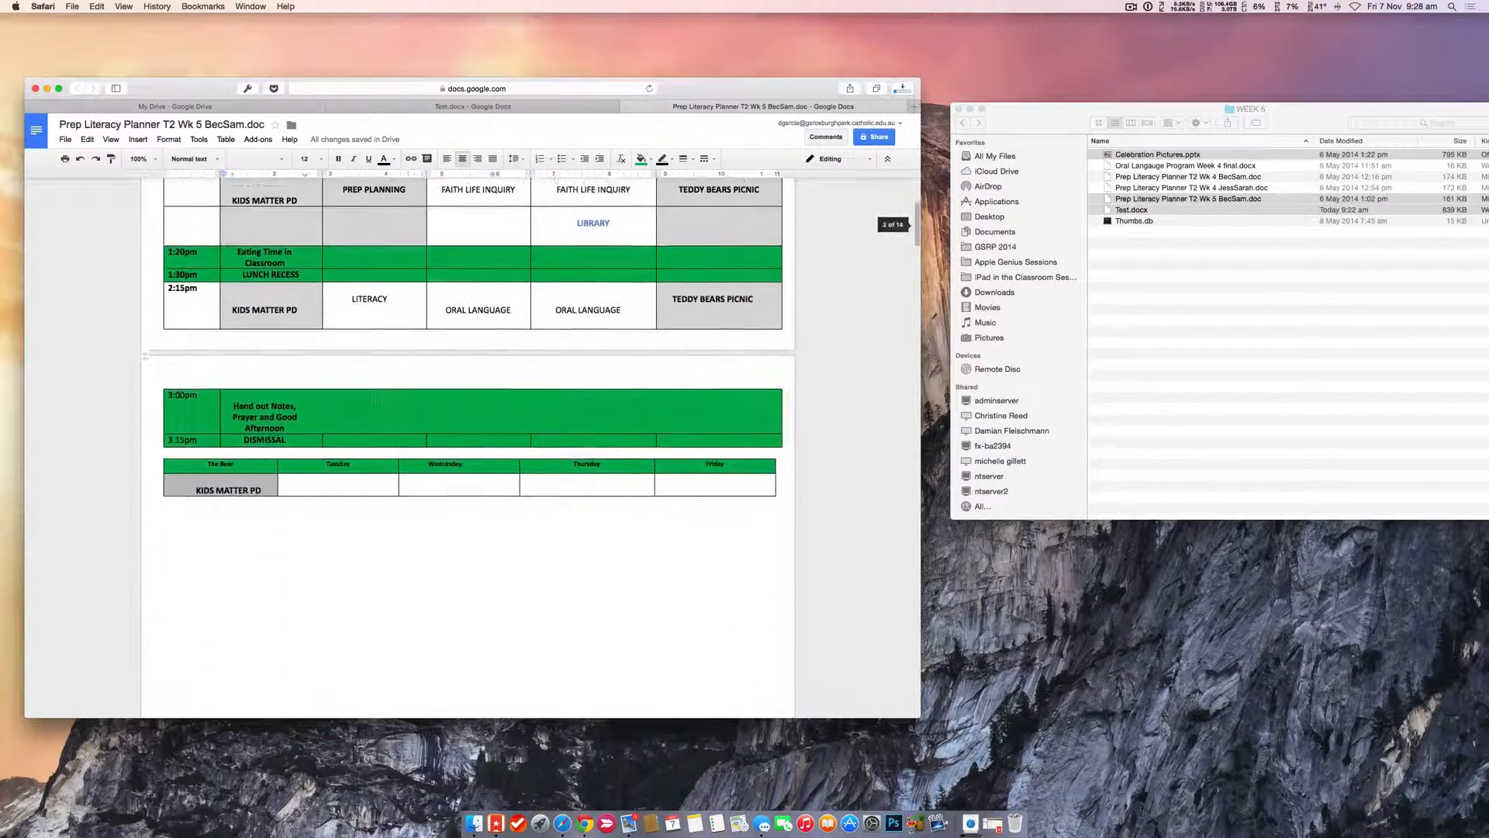
pyautogui.scroll(-3)
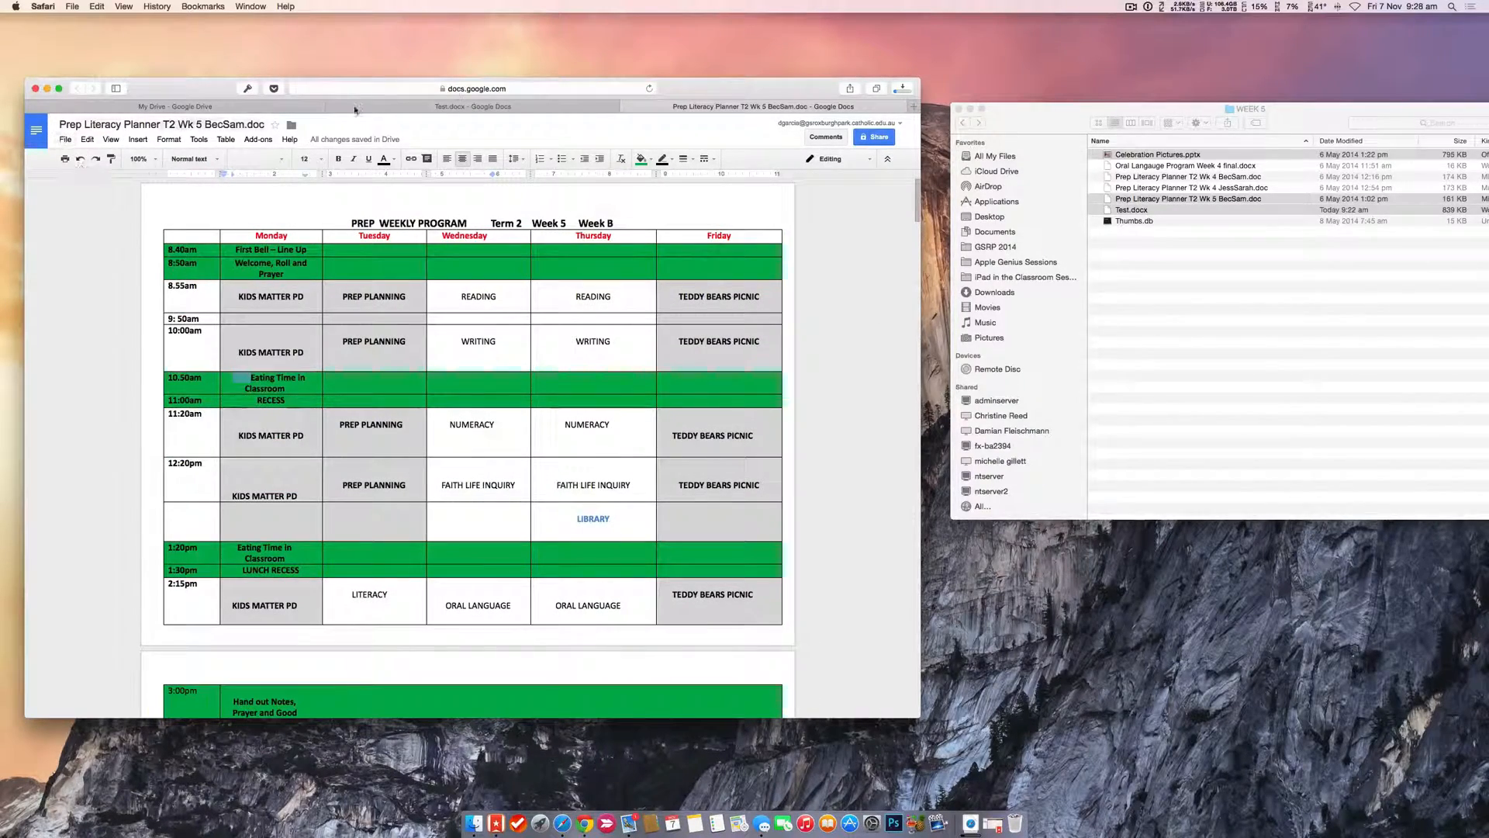
pyautogui.click(173, 105)
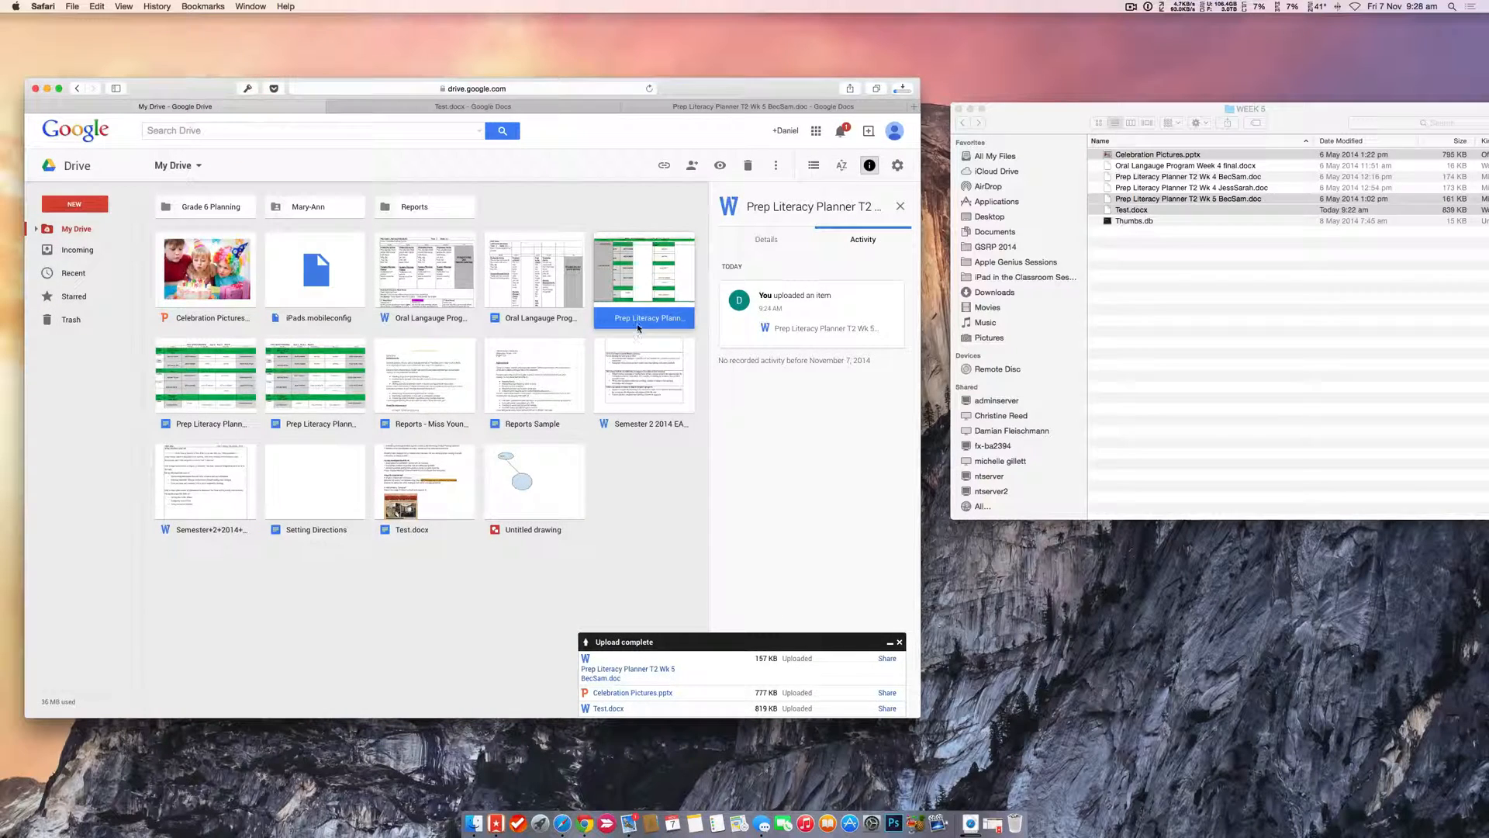
pyautogui.moveTo(208, 443)
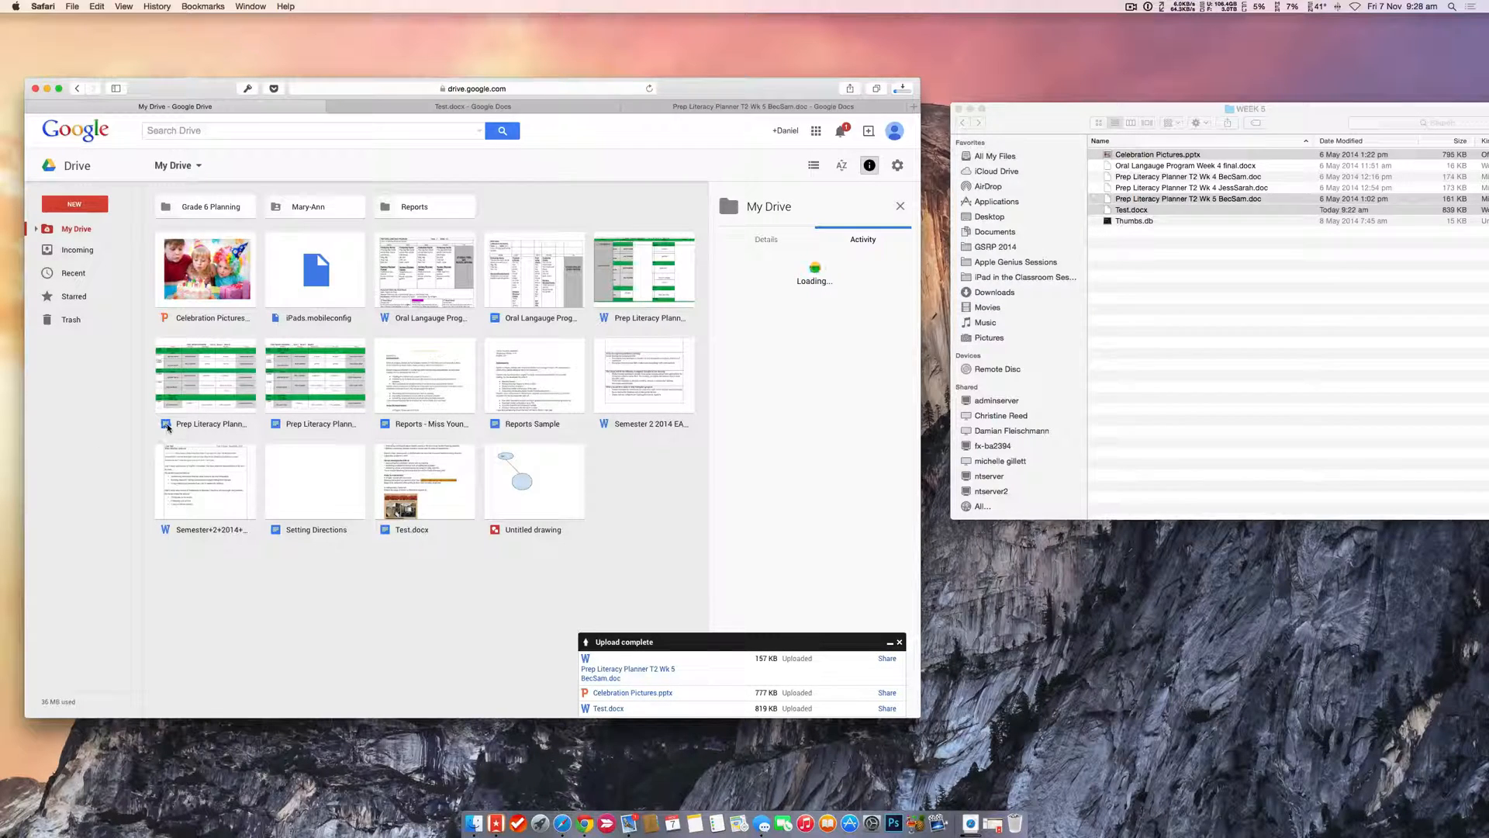
# Remove the original Word Prep Literacy Planner file and select Celebration Pictures.pptx
pyautogui.rightClick(642, 272)
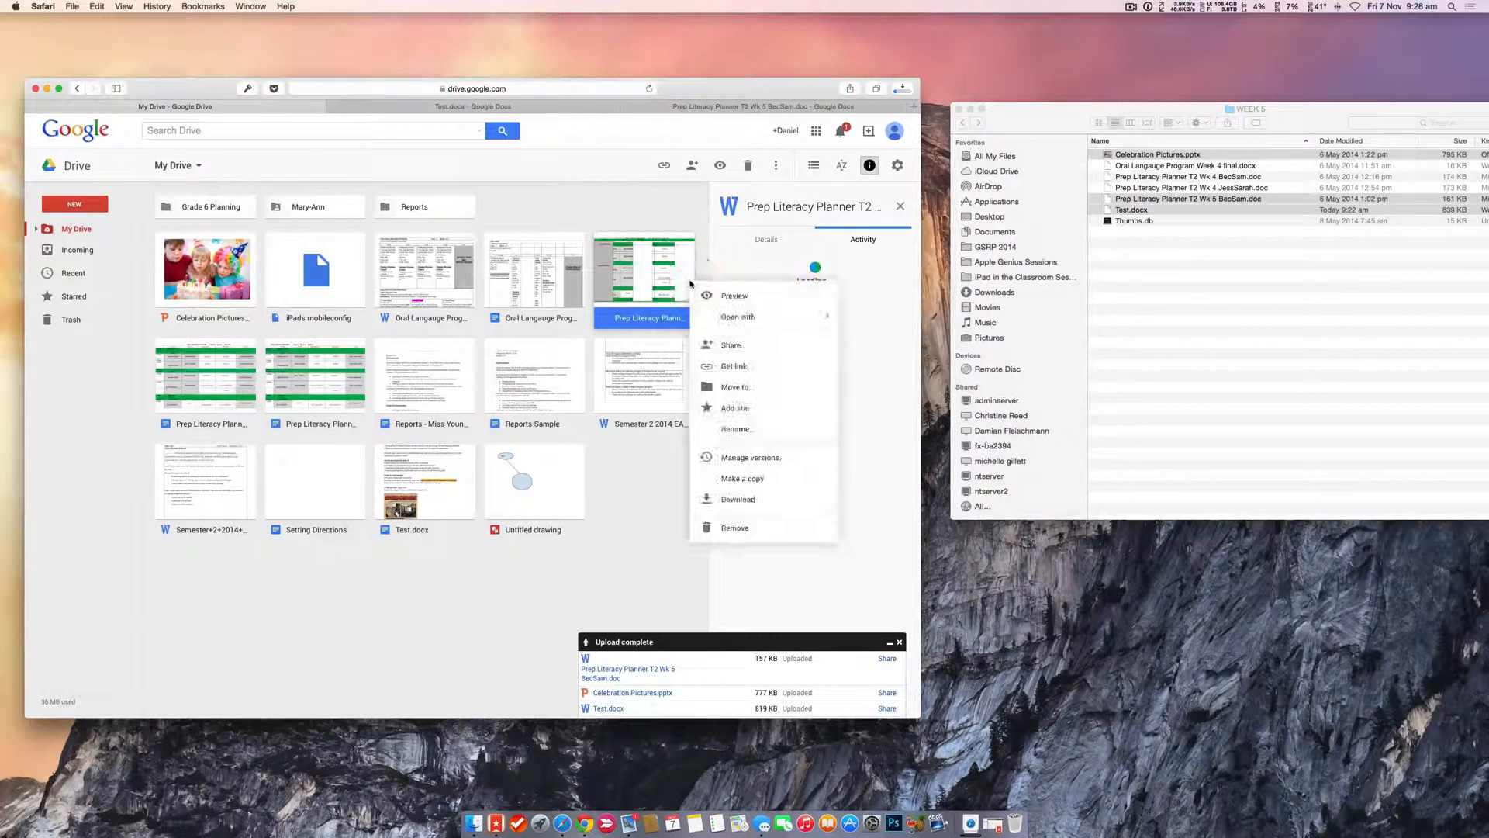
pyautogui.click(735, 527)
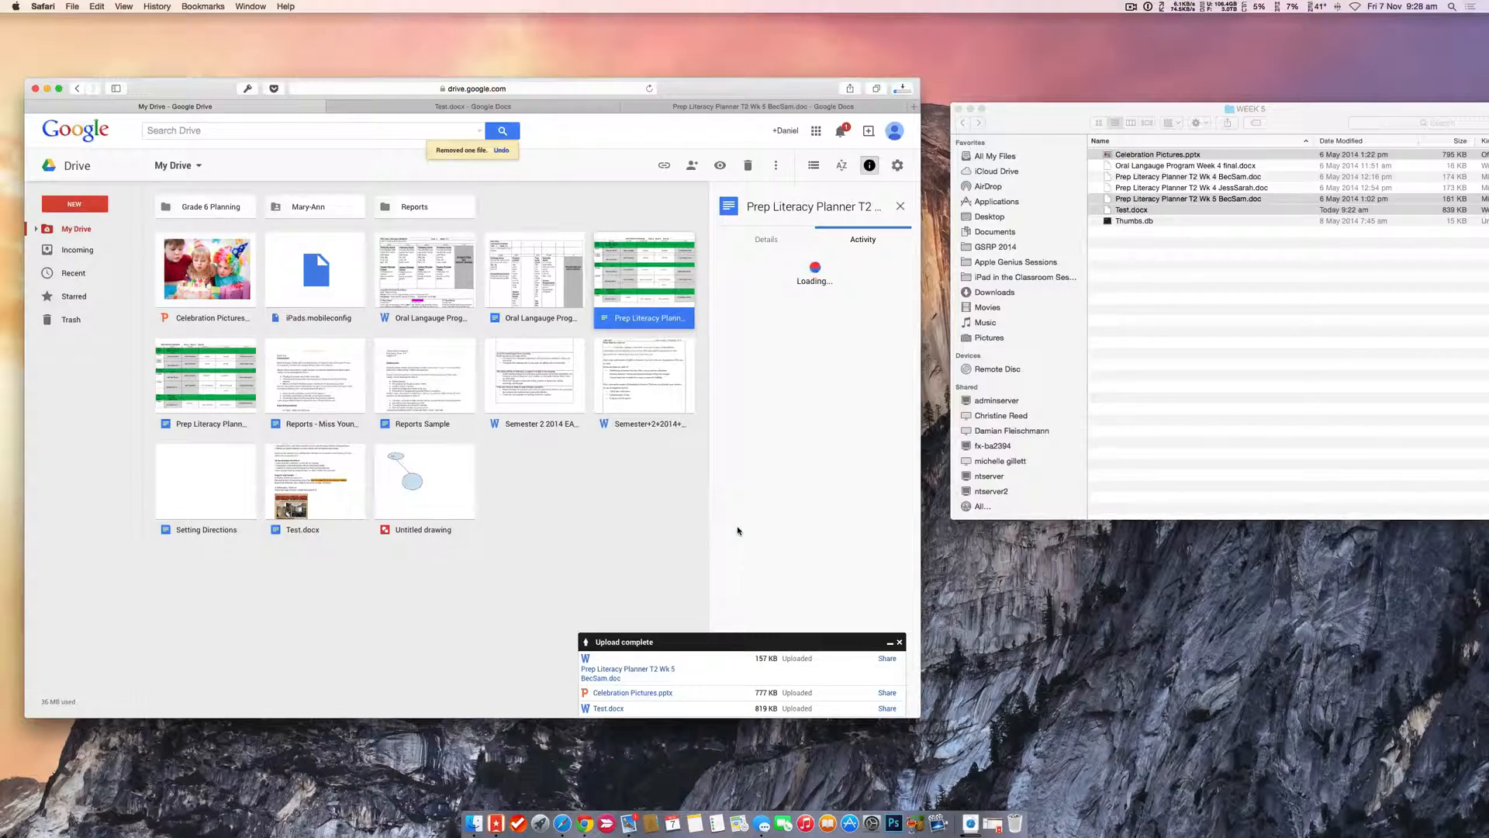
pyautogui.click(205, 270)
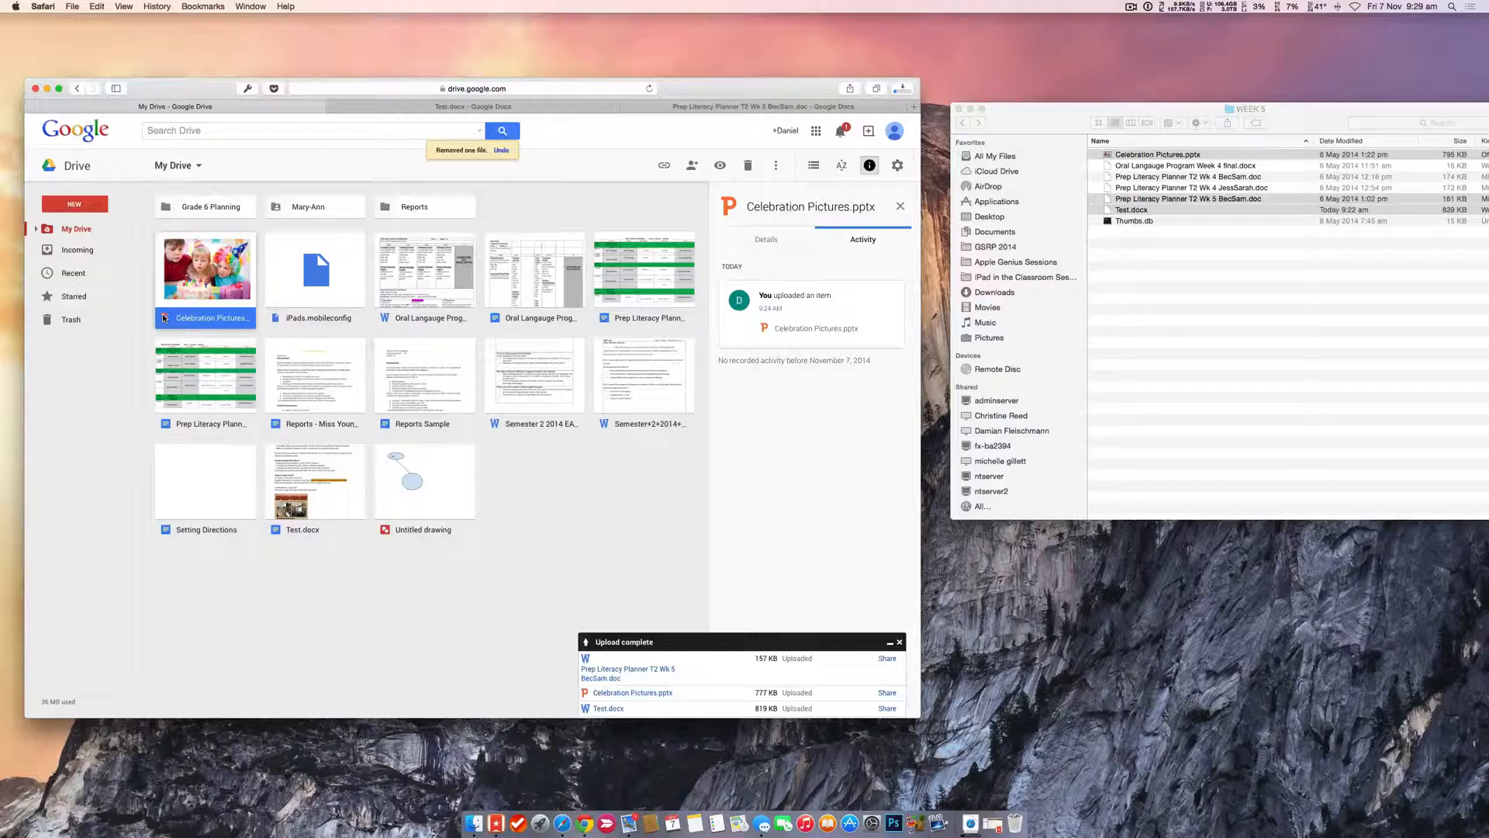
# Open Celebration Pictures.pptx with Google Slides from its context menu
pyautogui.rightClick(205, 270)
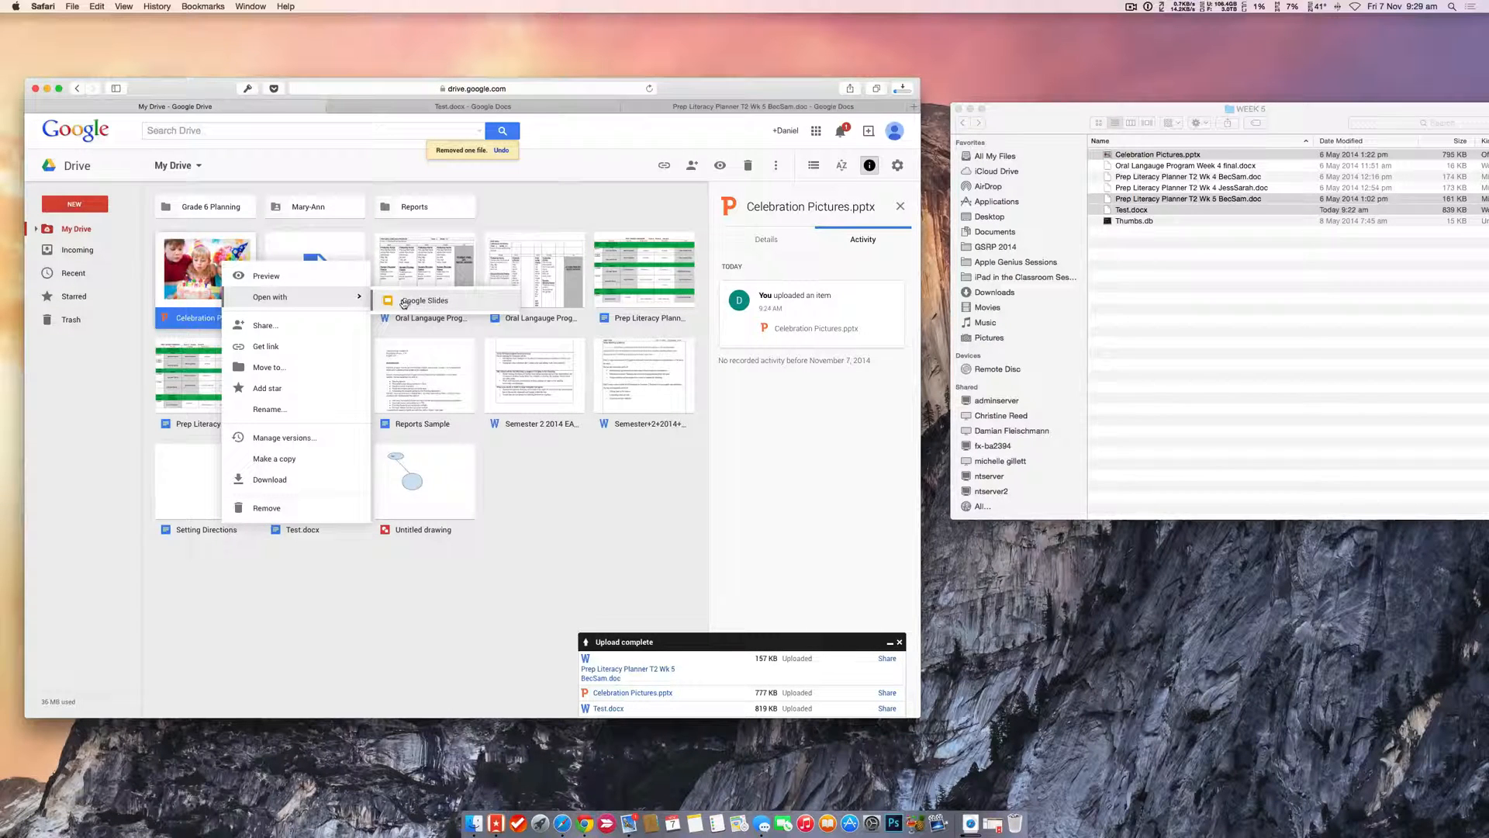
pyautogui.click(424, 301)
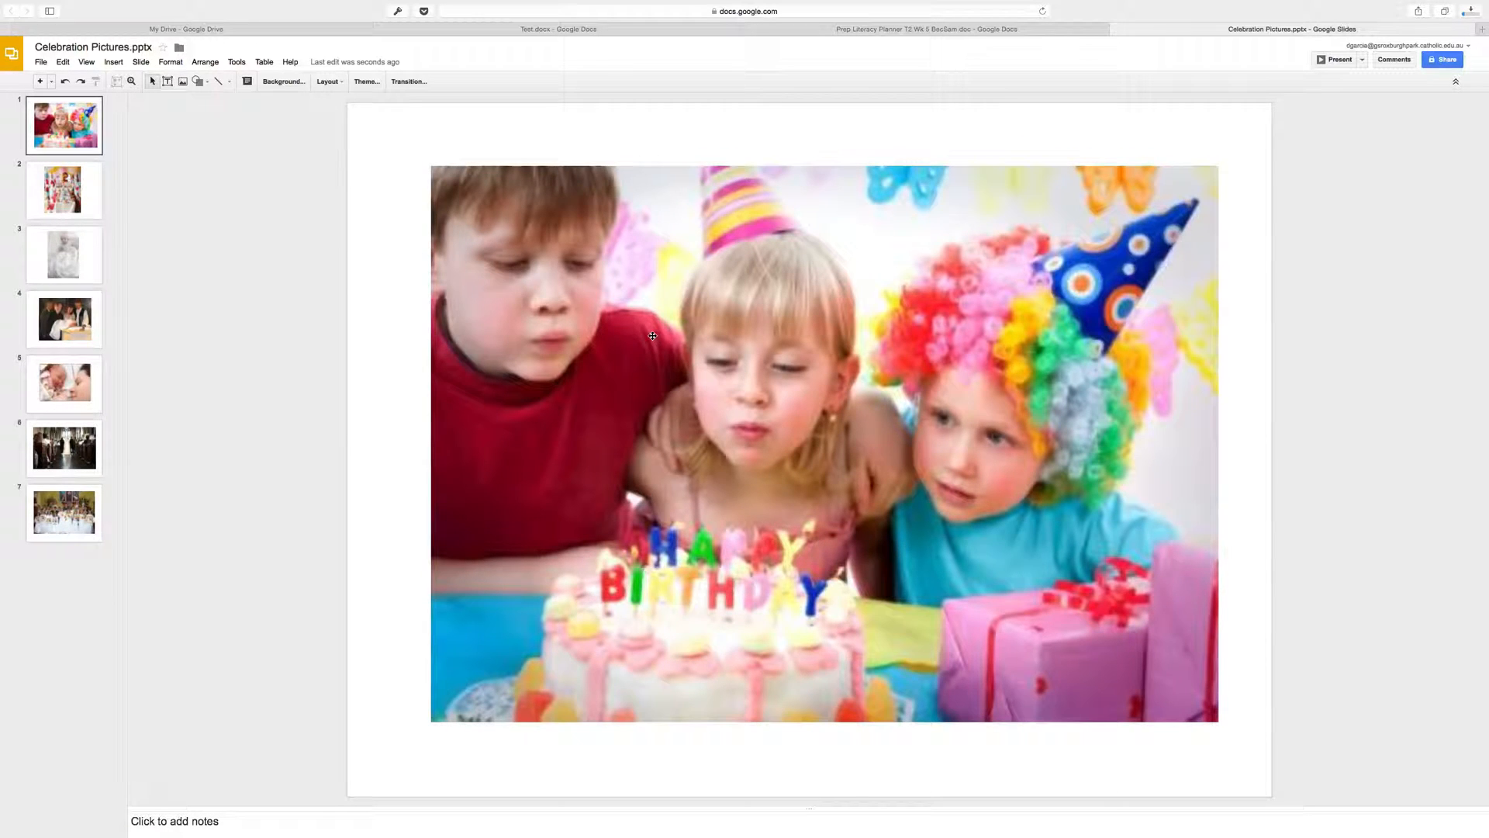
pyautogui.click(65, 254)
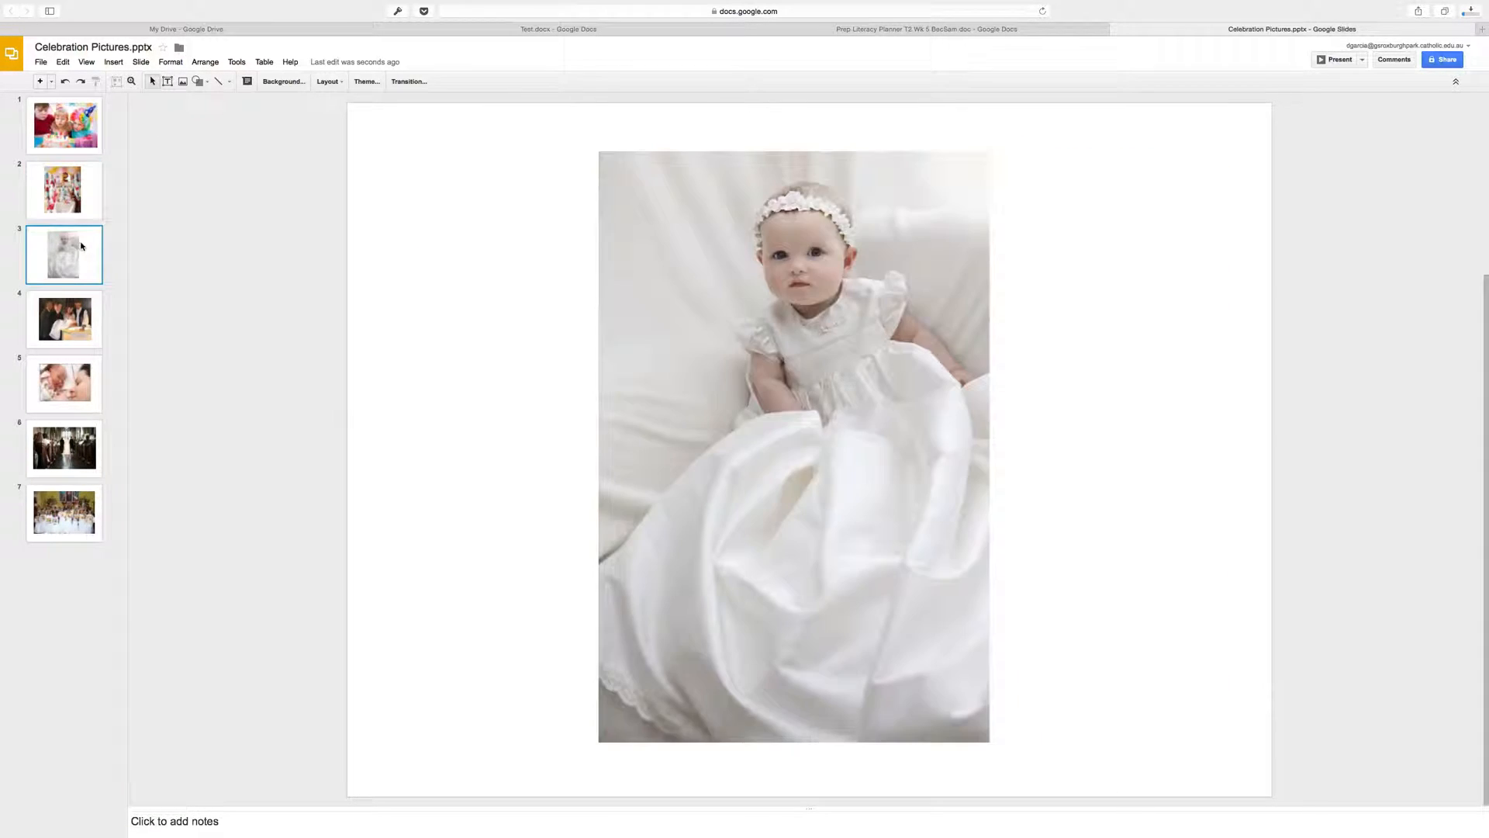
pyautogui.click(65, 447)
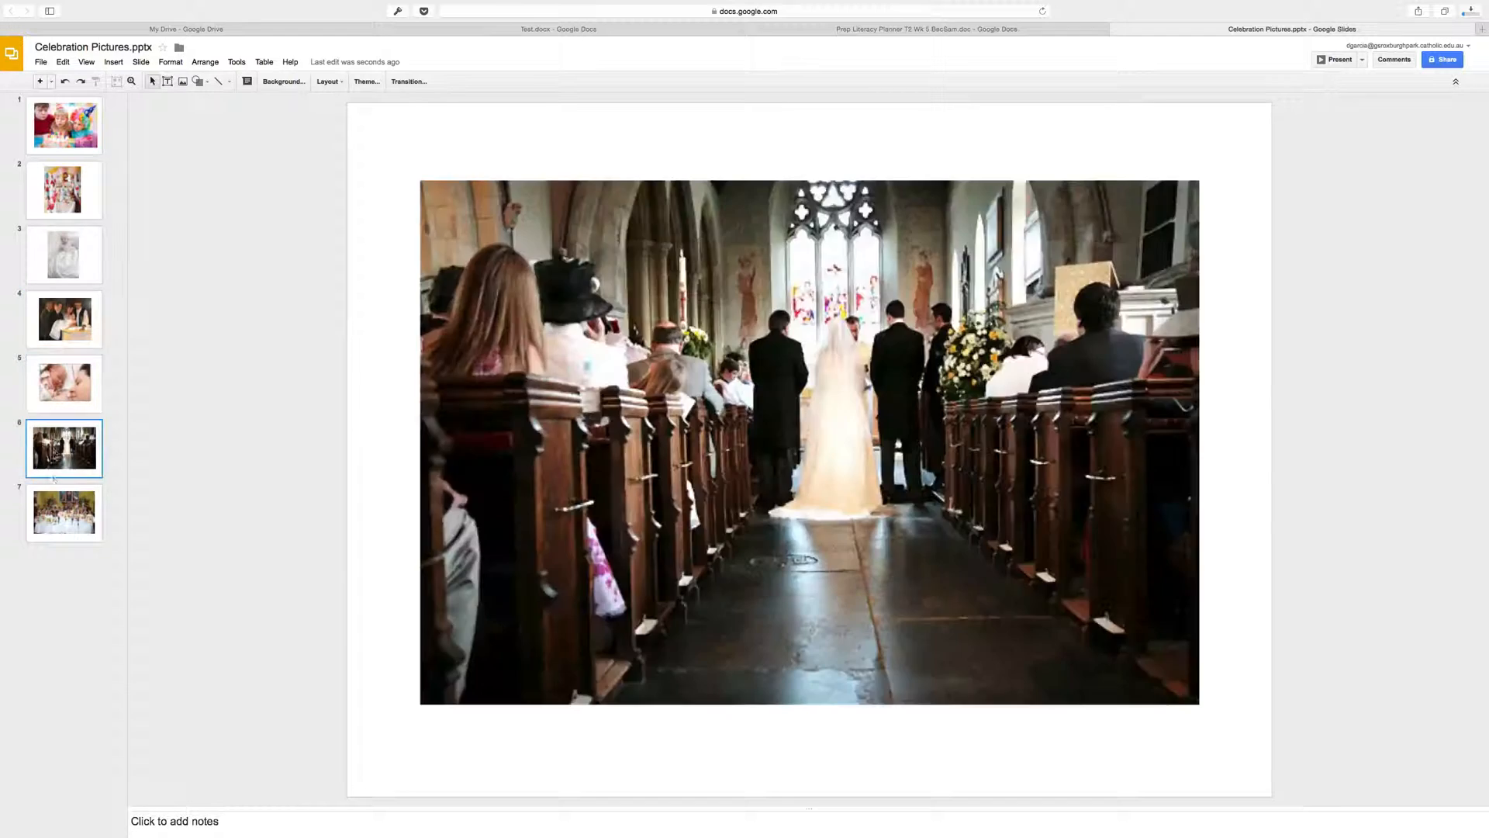
pyautogui.click(63, 125)
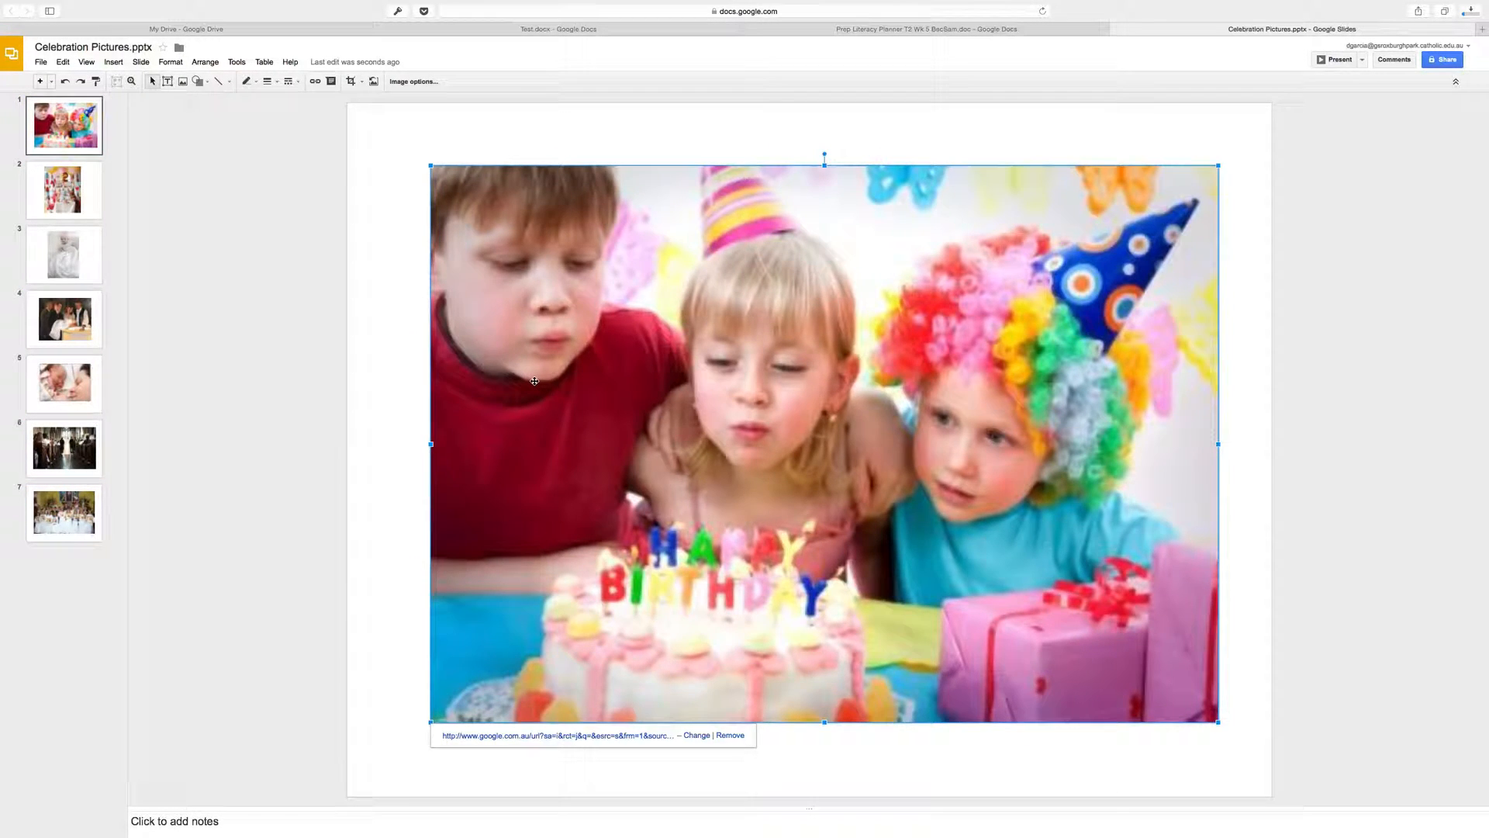
pyautogui.moveTo(506, 89)
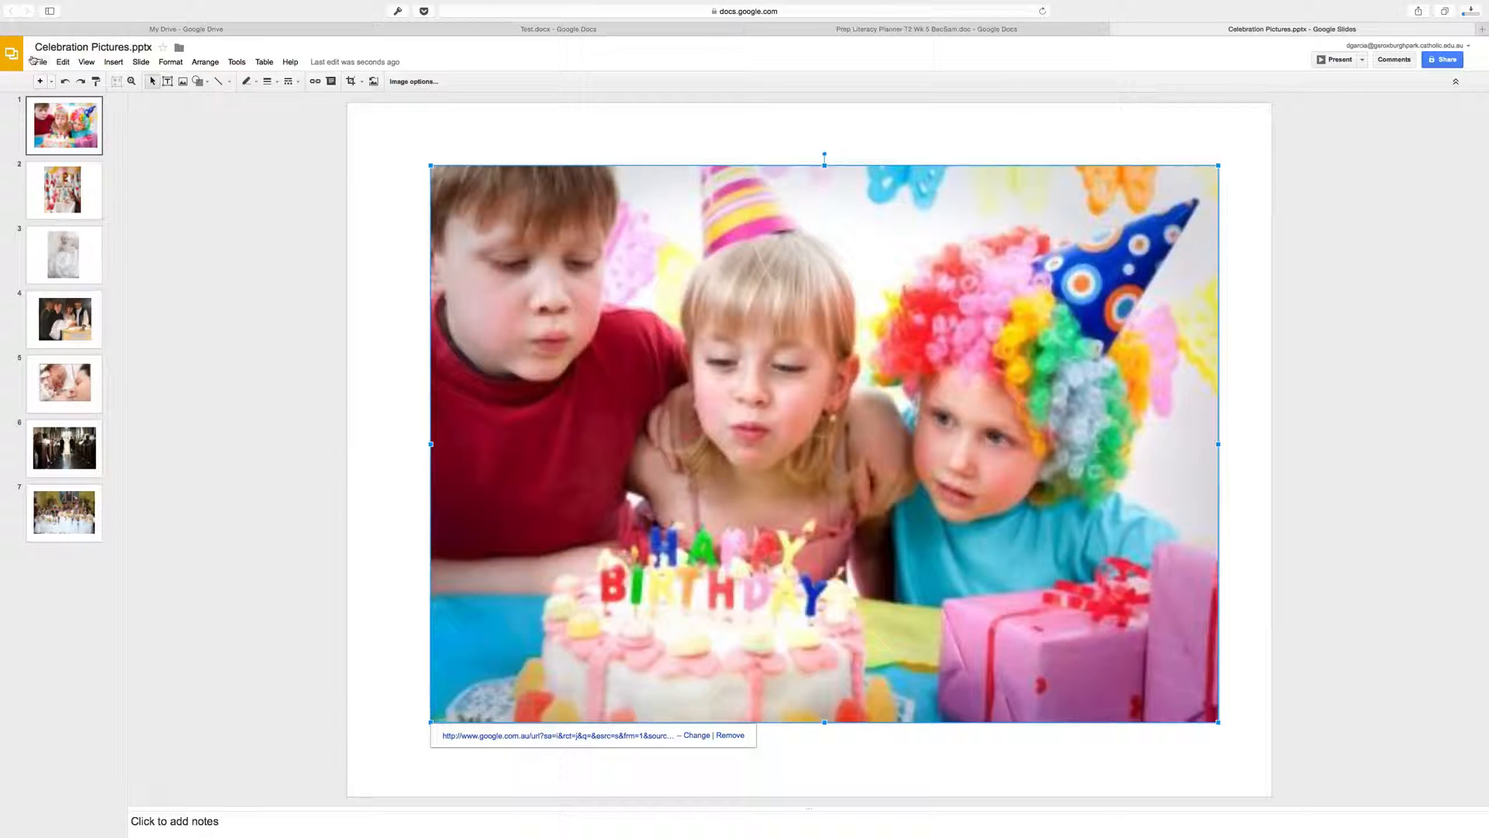
# Back in My Drive, remove the original Celebration Pictures.pptx and bring up actions for Oral Langauge Program
pyautogui.click(183, 28)
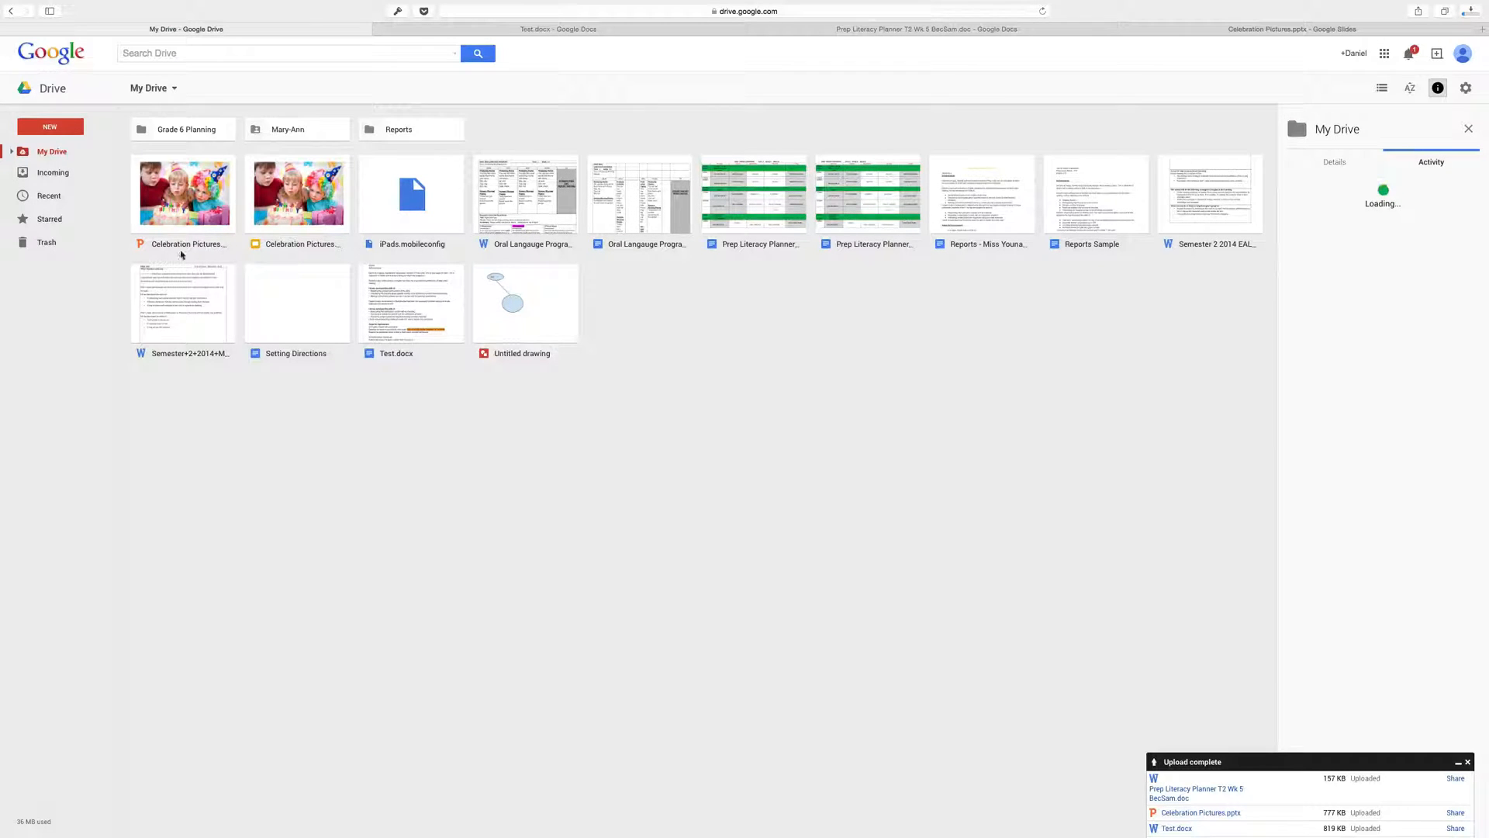
pyautogui.moveTo(152, 252)
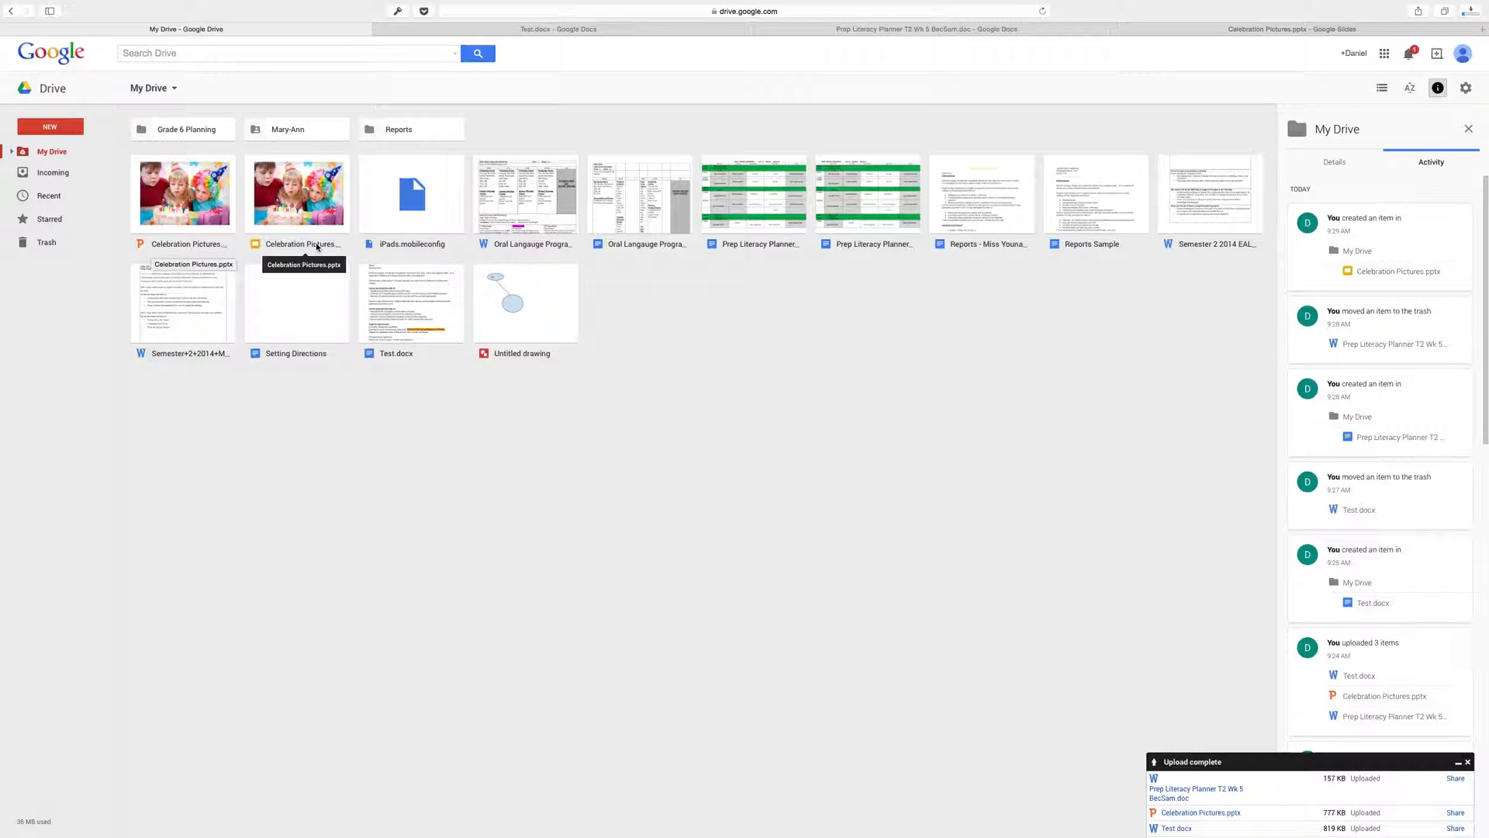
pyautogui.rightClick(183, 194)
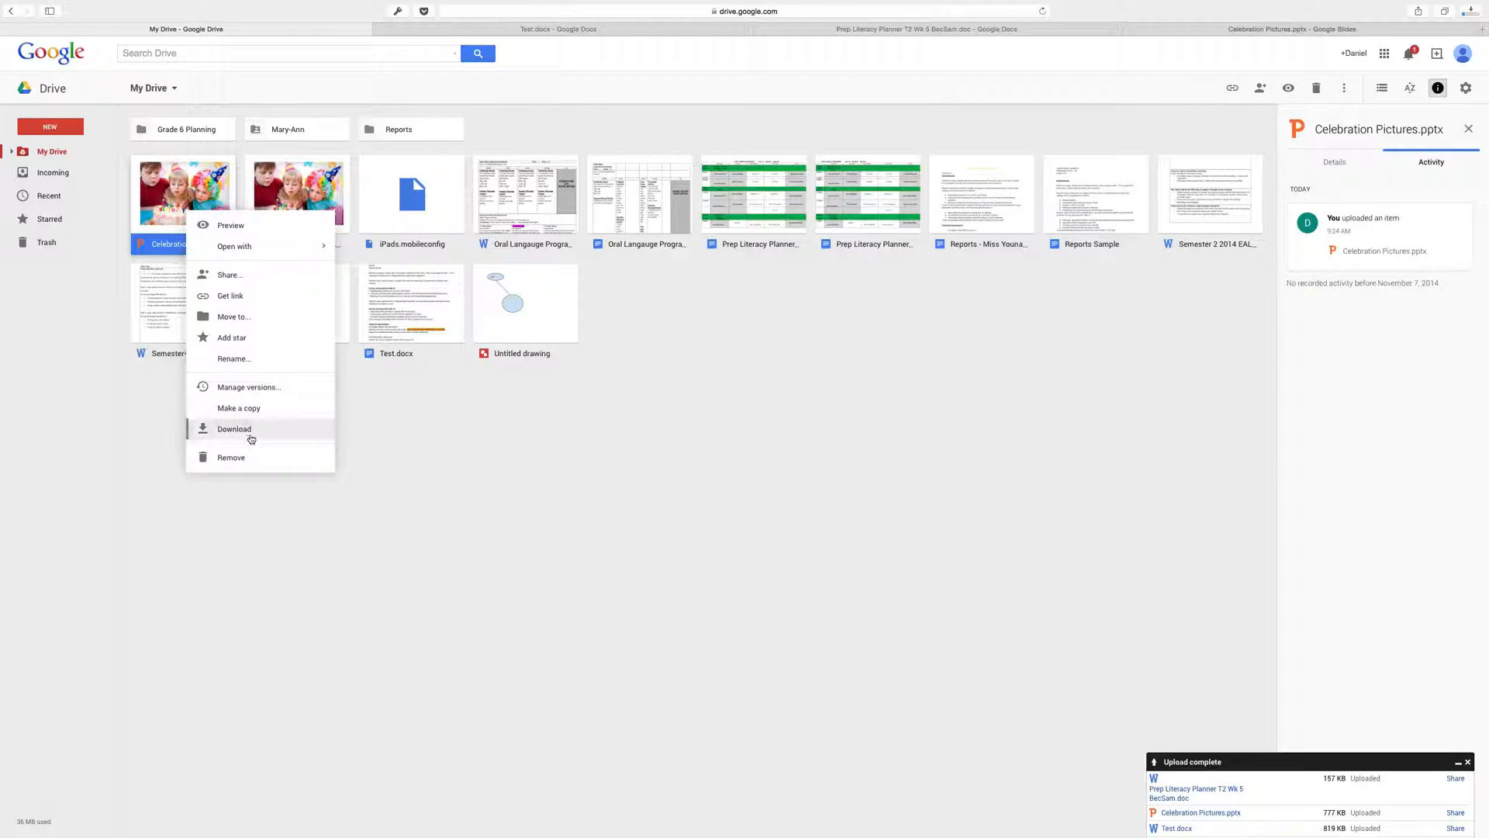
pyautogui.click(230, 457)
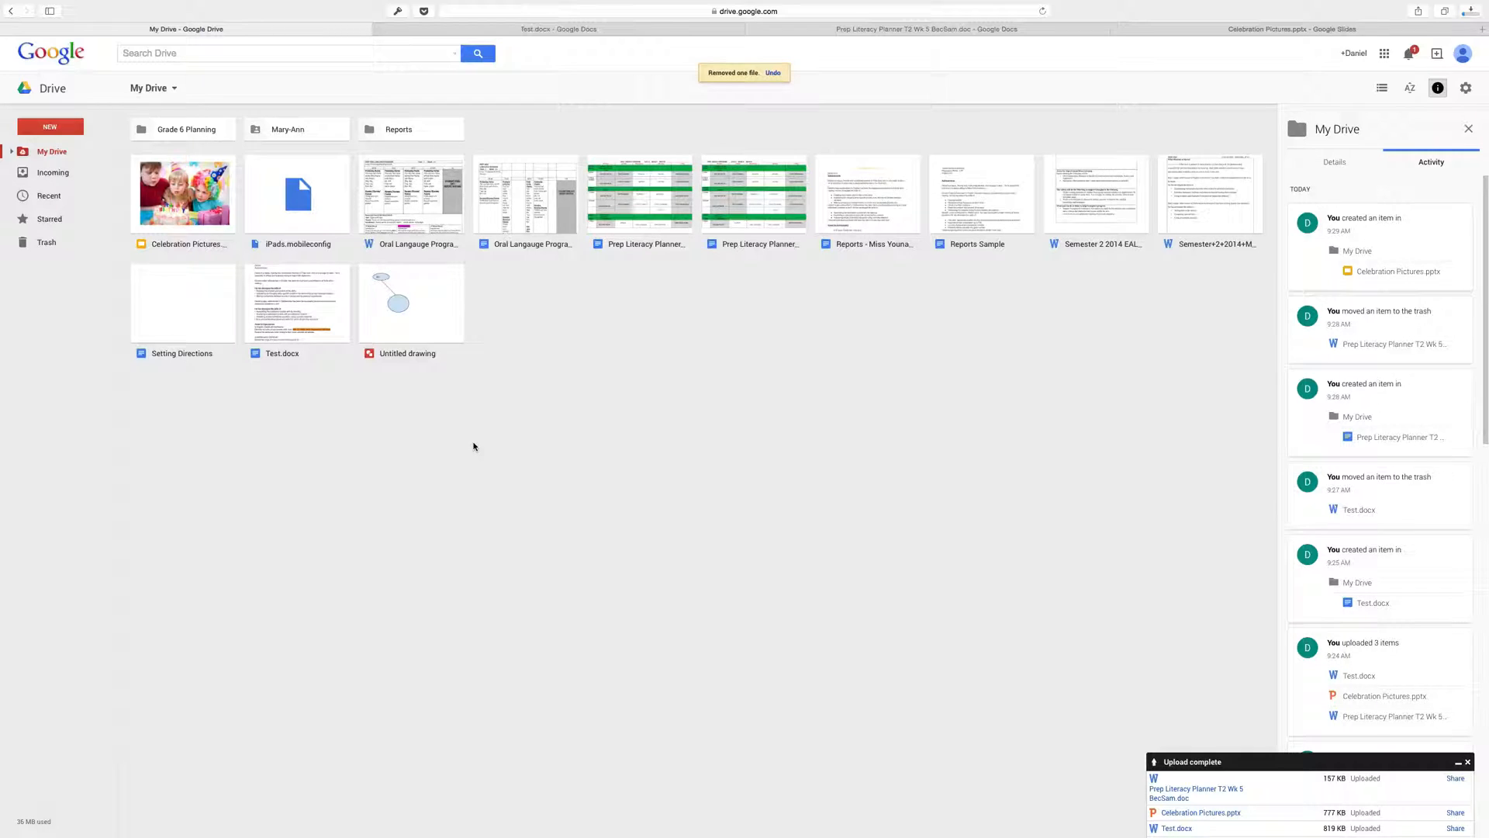
pyautogui.moveTo(539, 425)
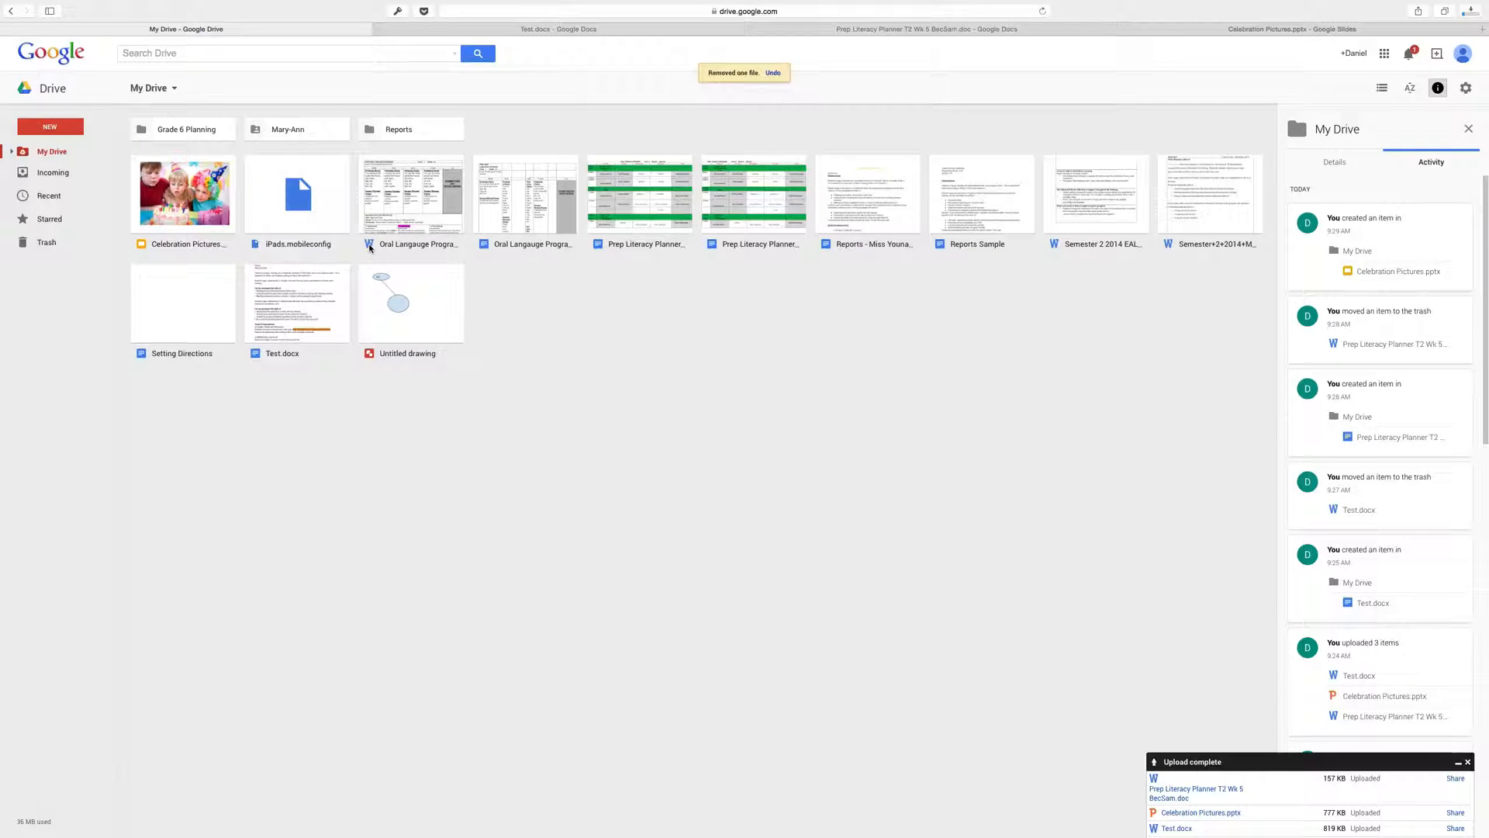
pyautogui.rightClick(409, 192)
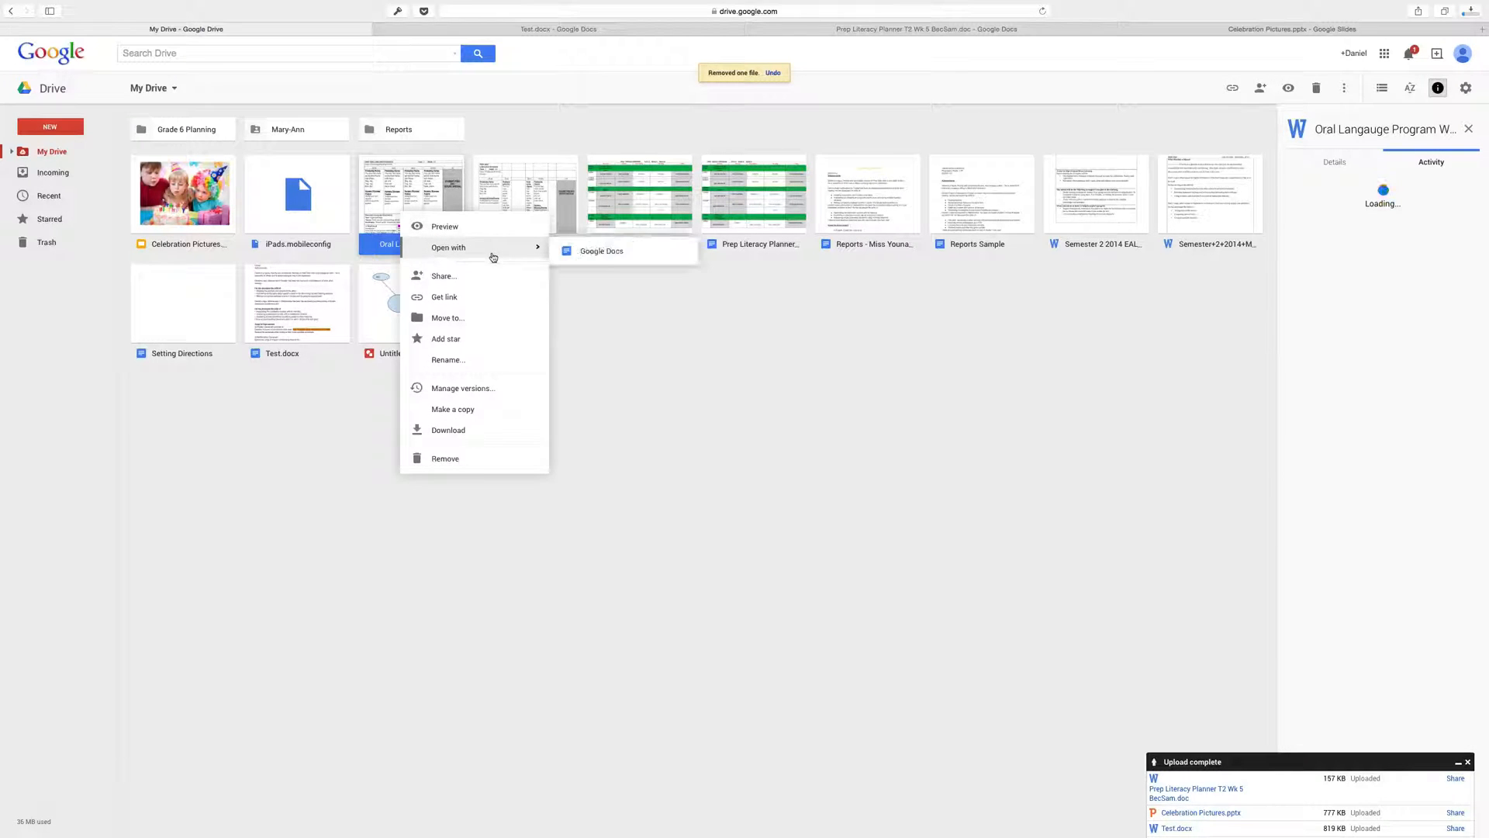